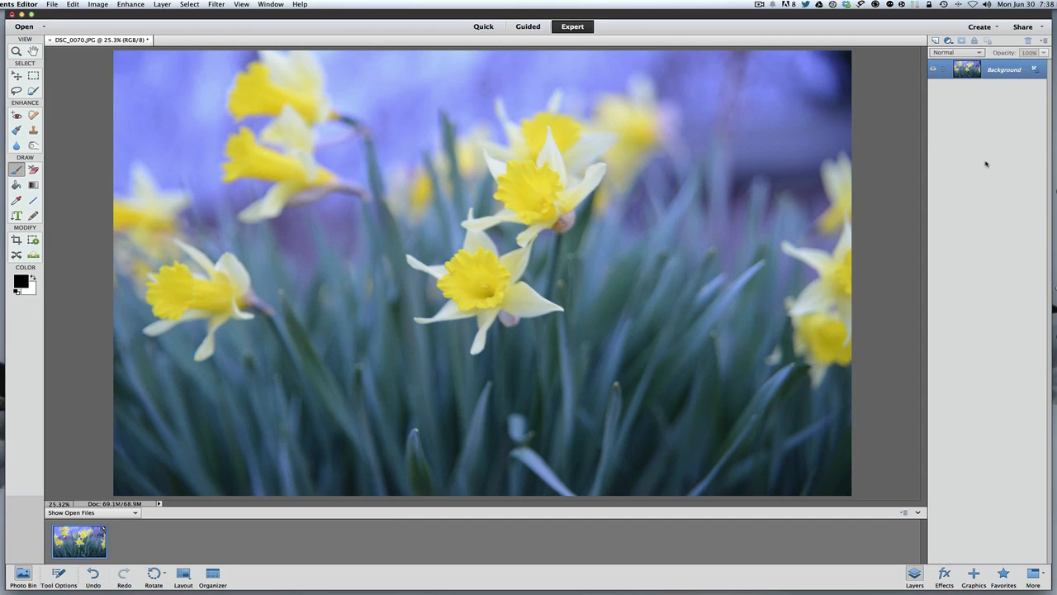
{"action": "mouse_move", "coordinate": [983, 241]}
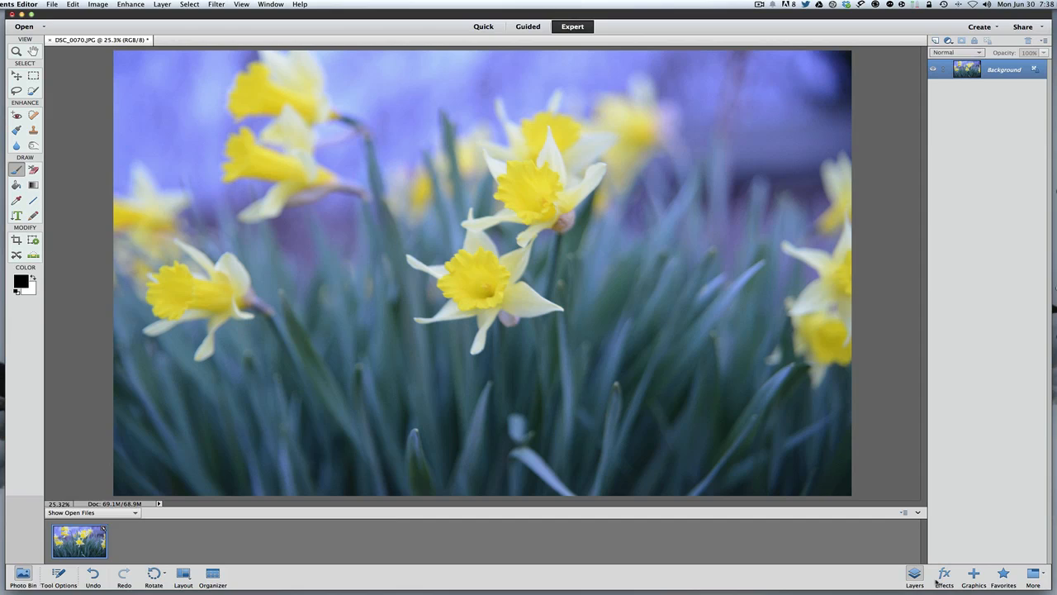
Browse the layer styles, return to the layers list, and dismiss the new layer dialog
{"action": "left_click", "coordinate": [943, 576]}
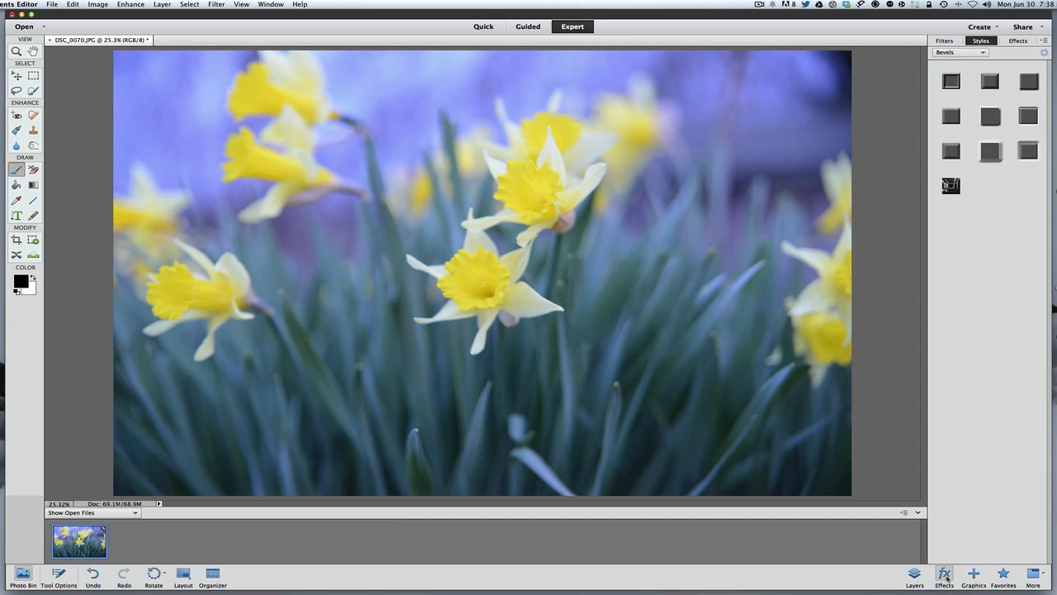
{"action": "left_click", "coordinate": [973, 578]}
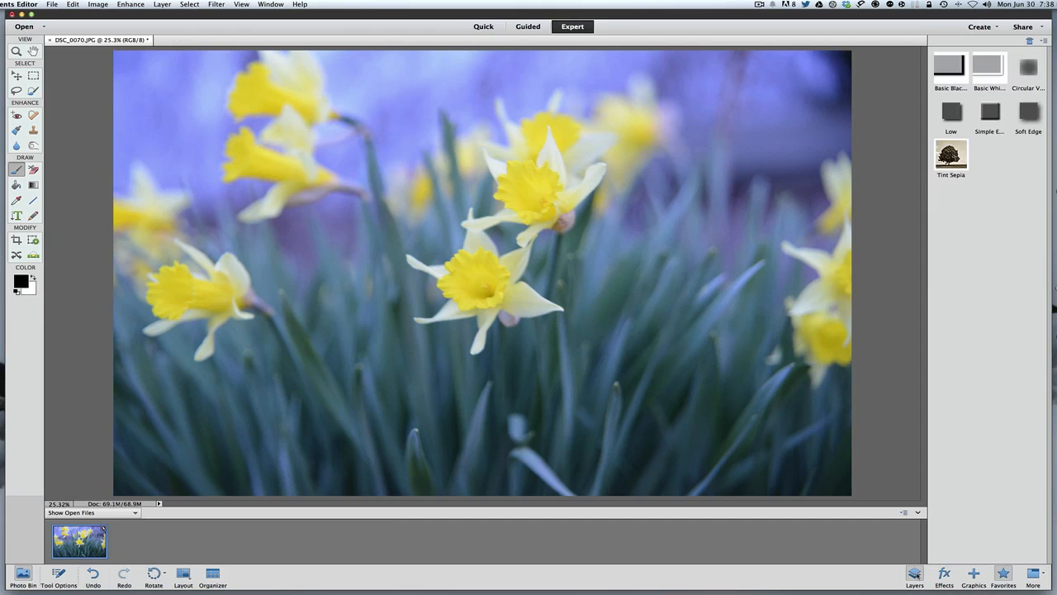
{"action": "left_click", "coordinate": [914, 576]}
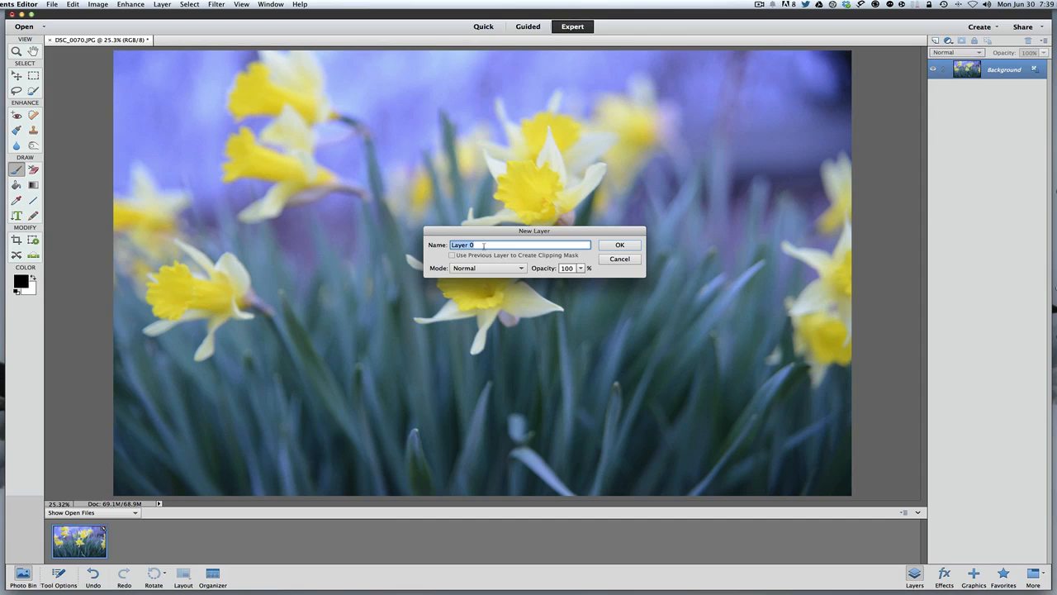
{"action": "left_click", "coordinate": [619, 245]}
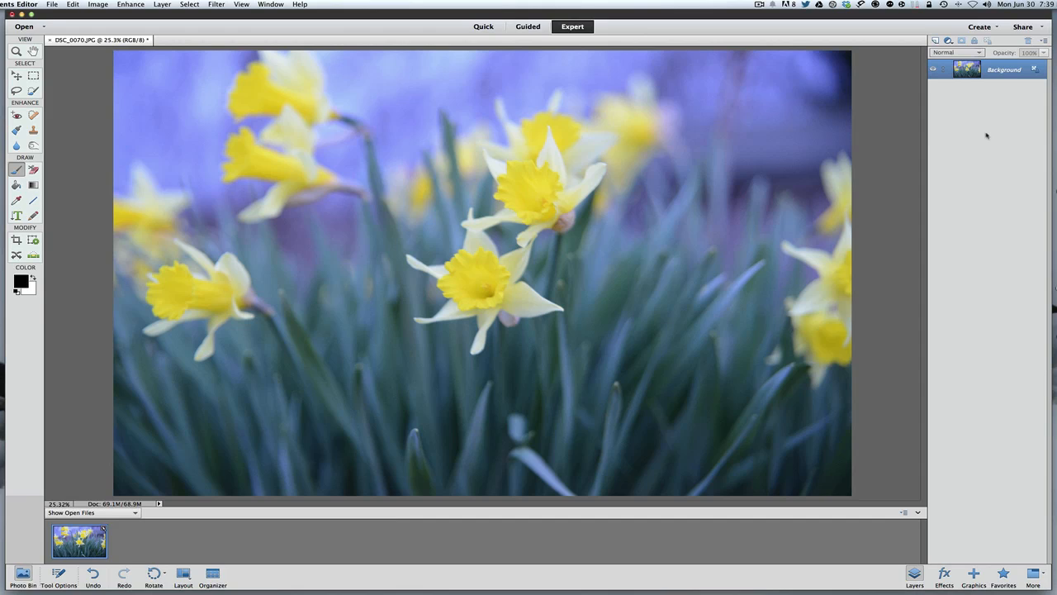
{"action": "mouse_move", "coordinate": [972, 125]}
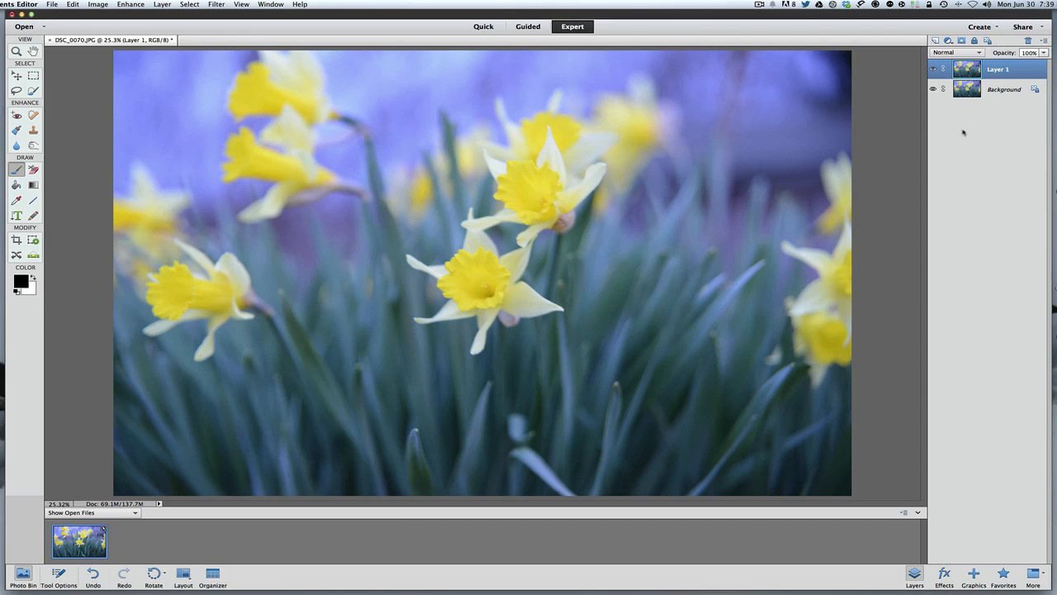
Make Layer 1 active and paint four dark strokes across the daffodils
{"action": "left_click", "coordinate": [1004, 89]}
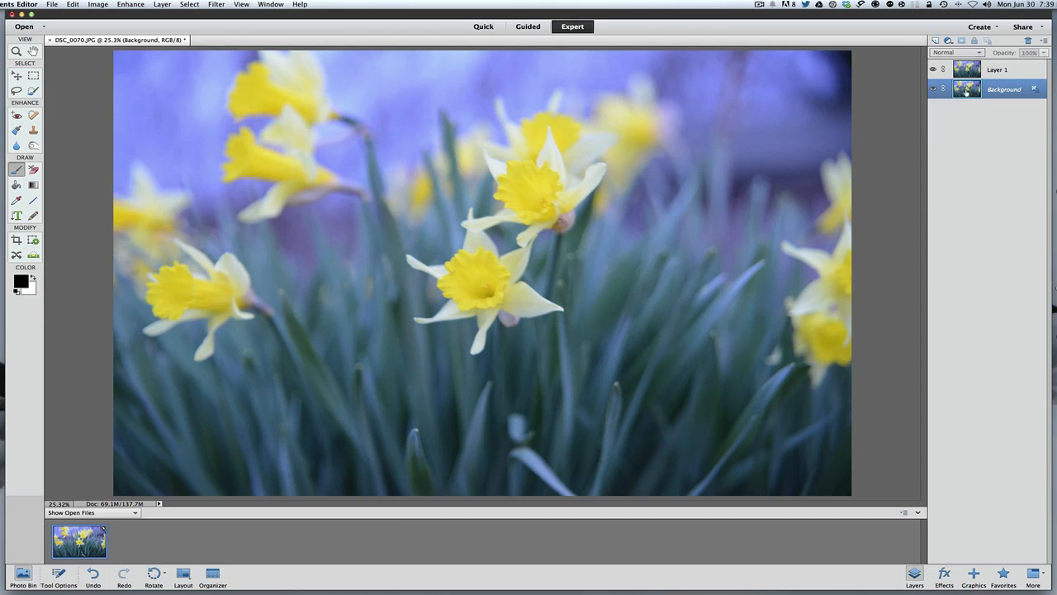
{"action": "left_click", "coordinate": [997, 69]}
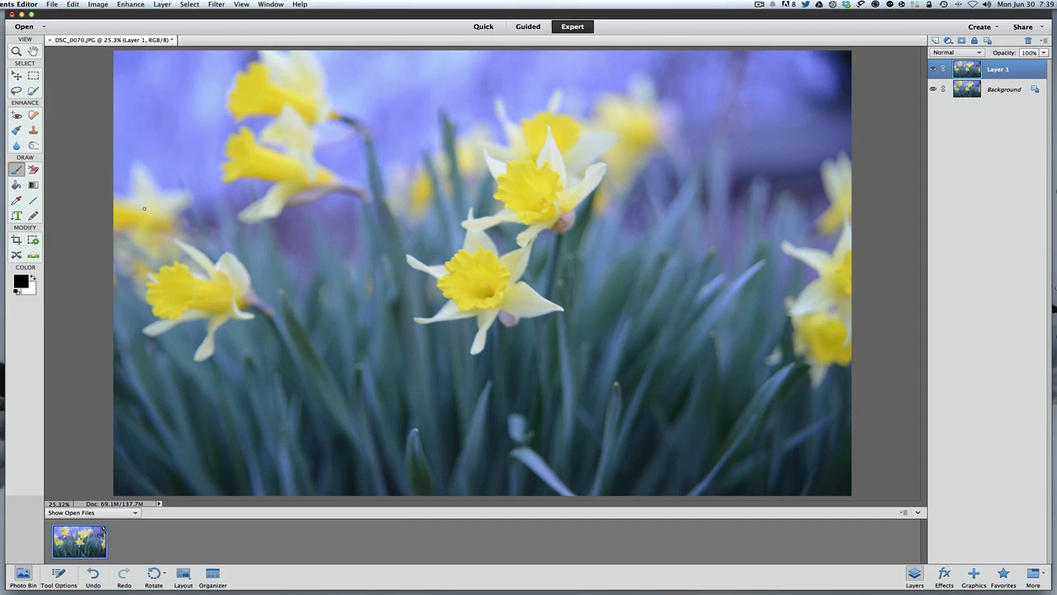
{"action": "mouse_move", "coordinate": [184, 200]}
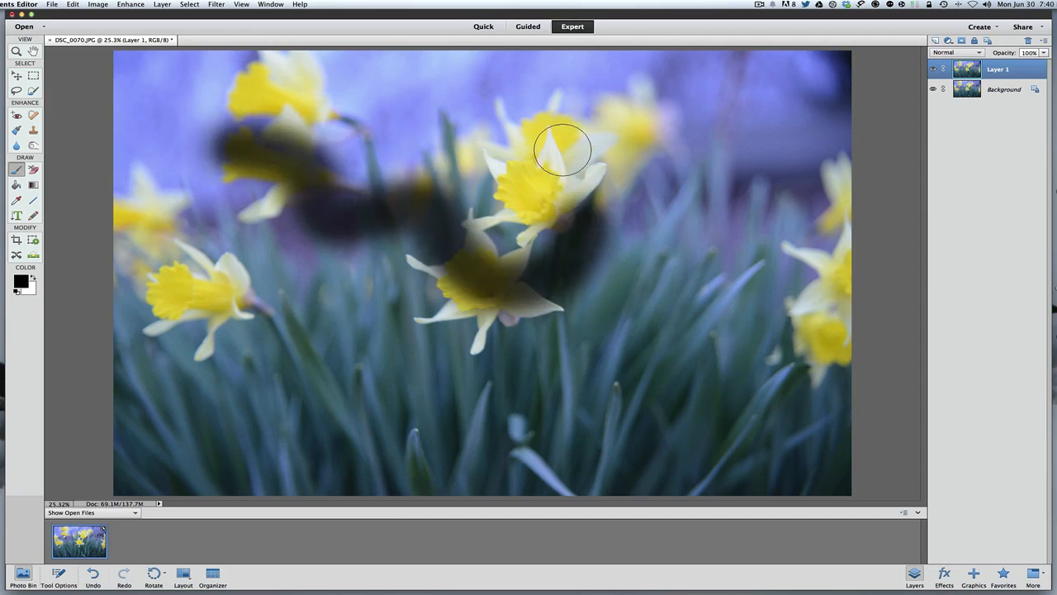
{"action": "left_click_drag", "start_coordinate": [564, 151], "coordinate": [281, 304]}
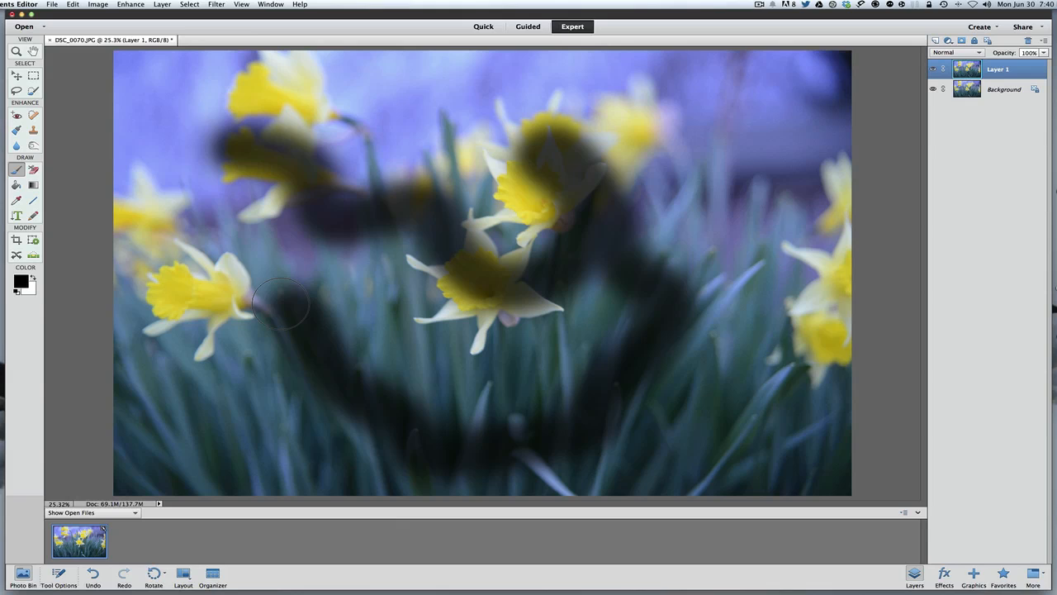
{"action": "left_click_drag", "start_coordinate": [281, 305], "coordinate": [723, 157]}
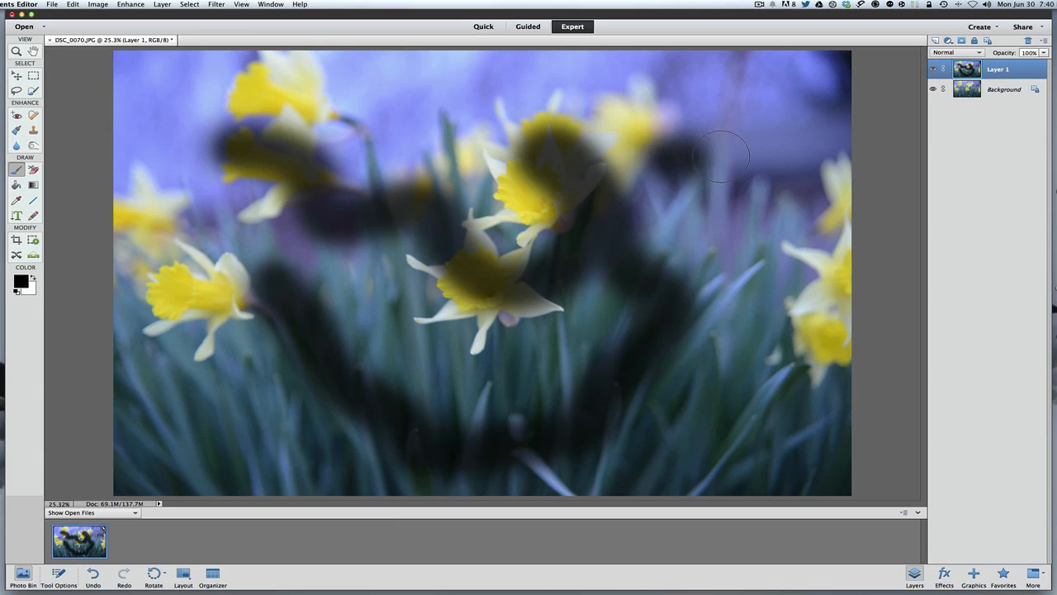
{"action": "left_click_drag", "start_coordinate": [722, 157], "coordinate": [380, 91]}
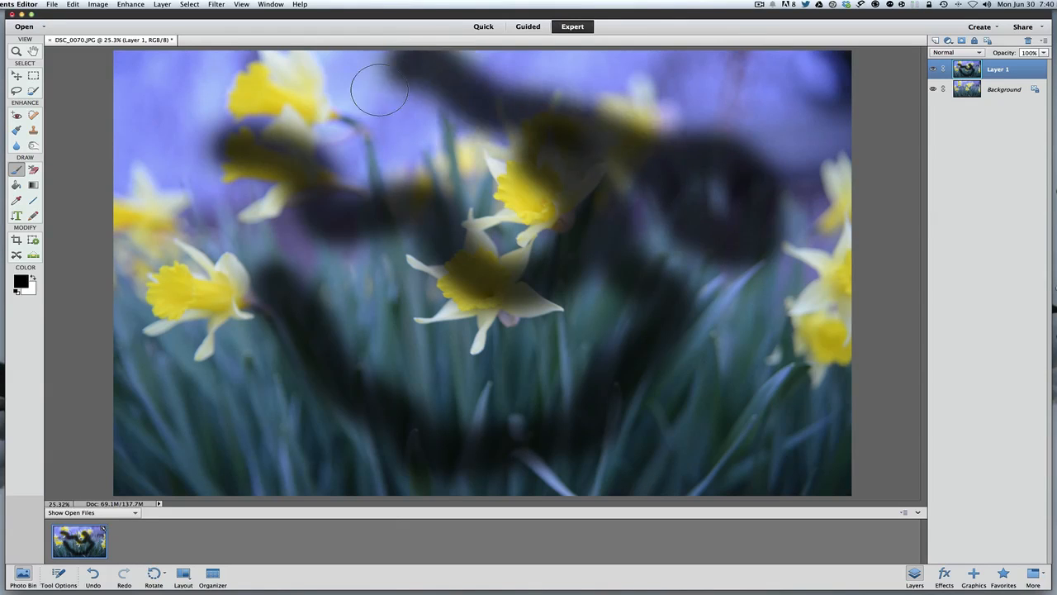
{"action": "left_click_drag", "start_coordinate": [380, 91], "coordinate": [190, 370]}
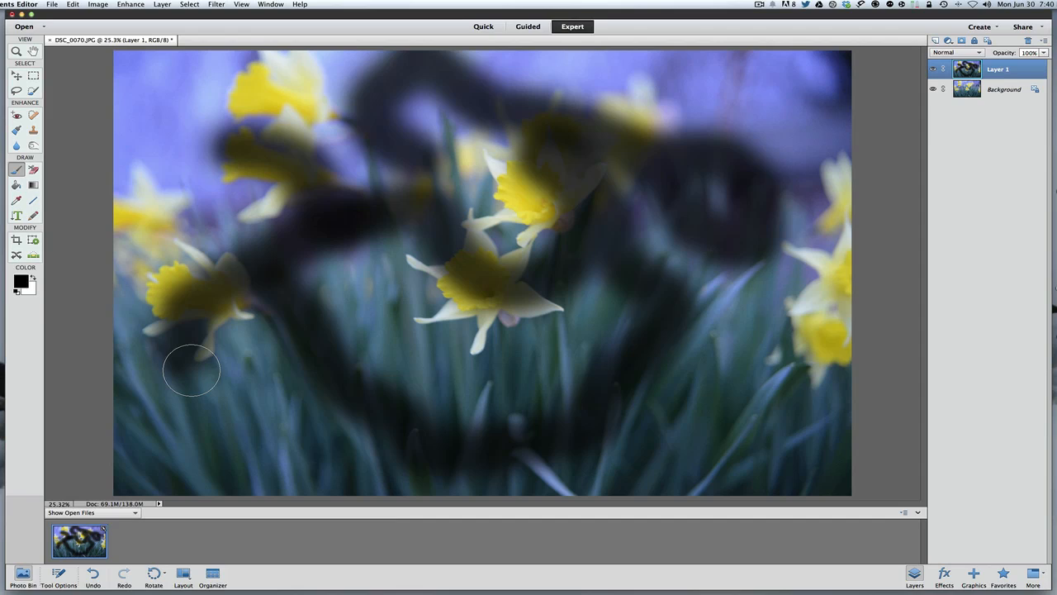
{"action": "mouse_move", "coordinate": [278, 362]}
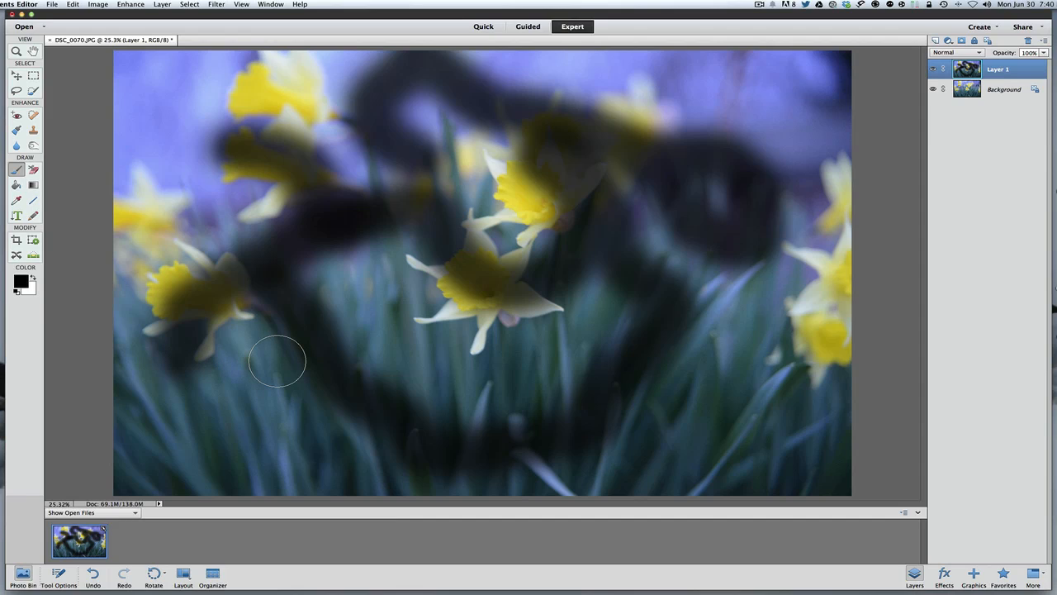
{"action": "mouse_move", "coordinate": [967, 90]}
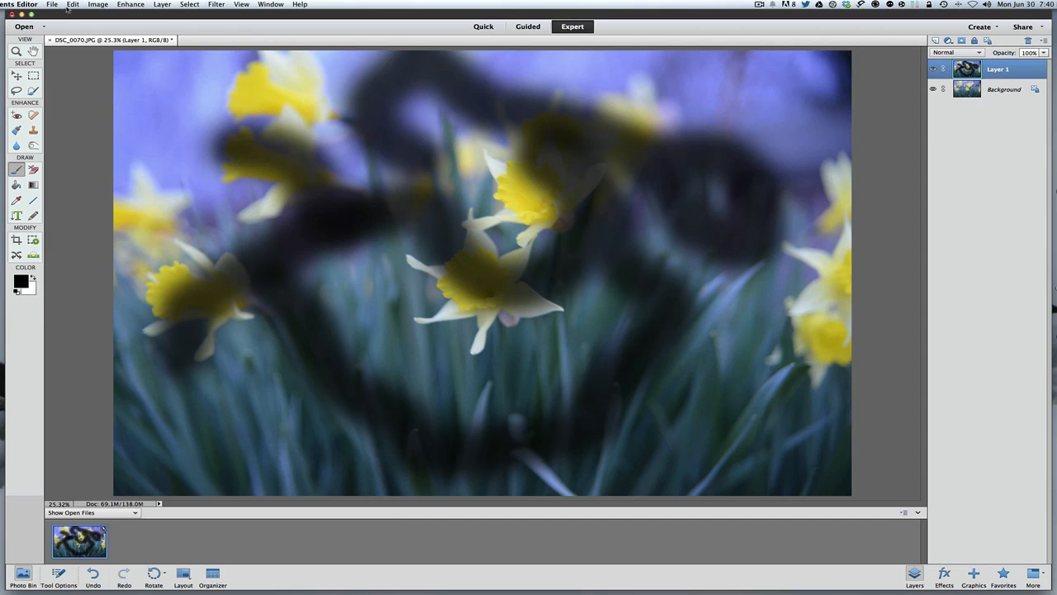
Delete the painted Layer 1, leaving only the Background photo
{"action": "left_click", "coordinate": [72, 5]}
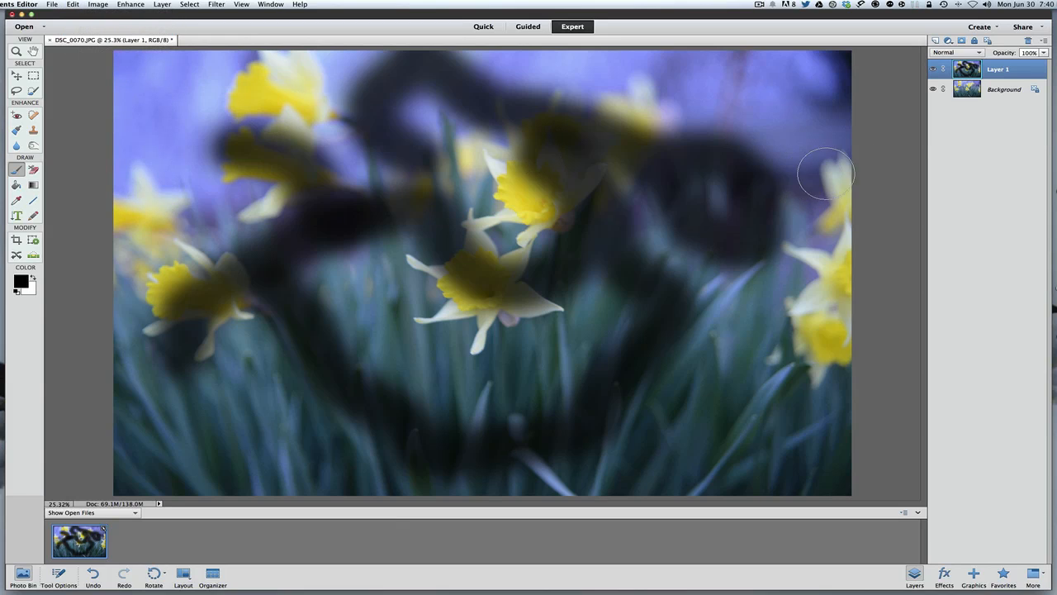
{"action": "double_click", "coordinate": [997, 69]}
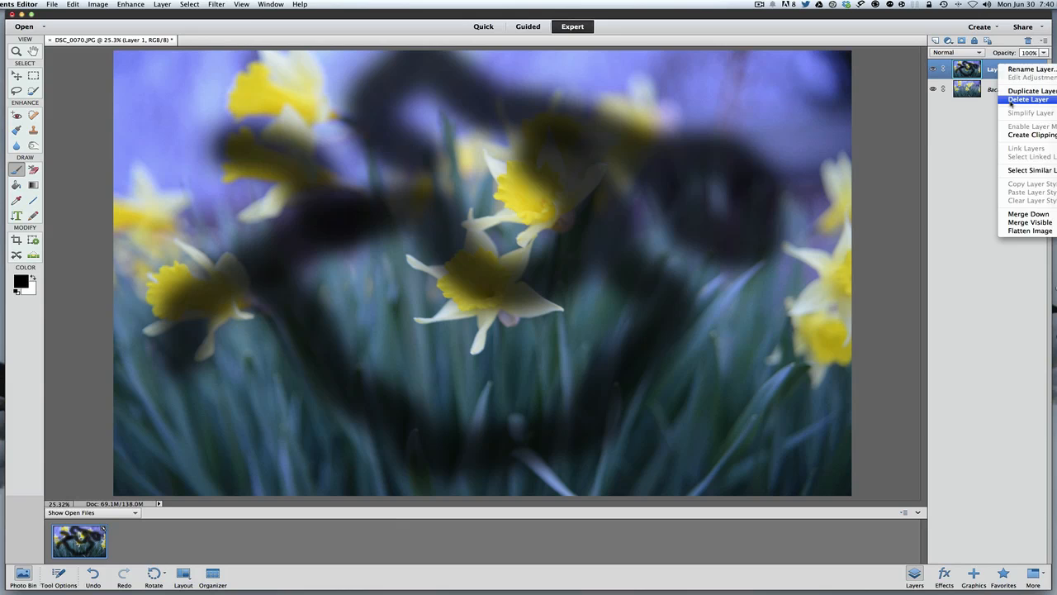
{"action": "left_click", "coordinate": [1027, 99]}
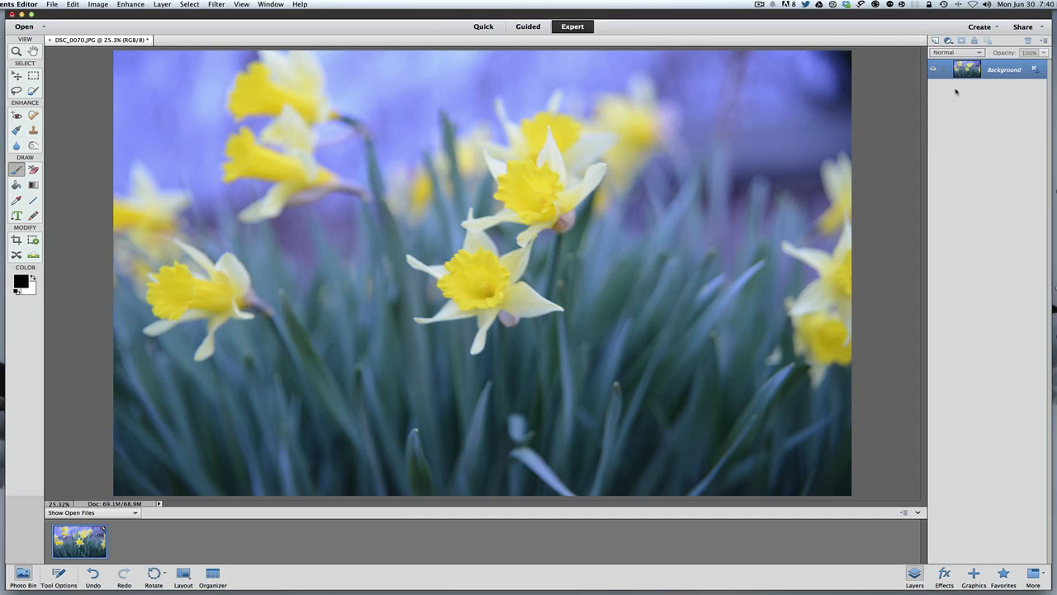
{"action": "mouse_move", "coordinate": [940, 191]}
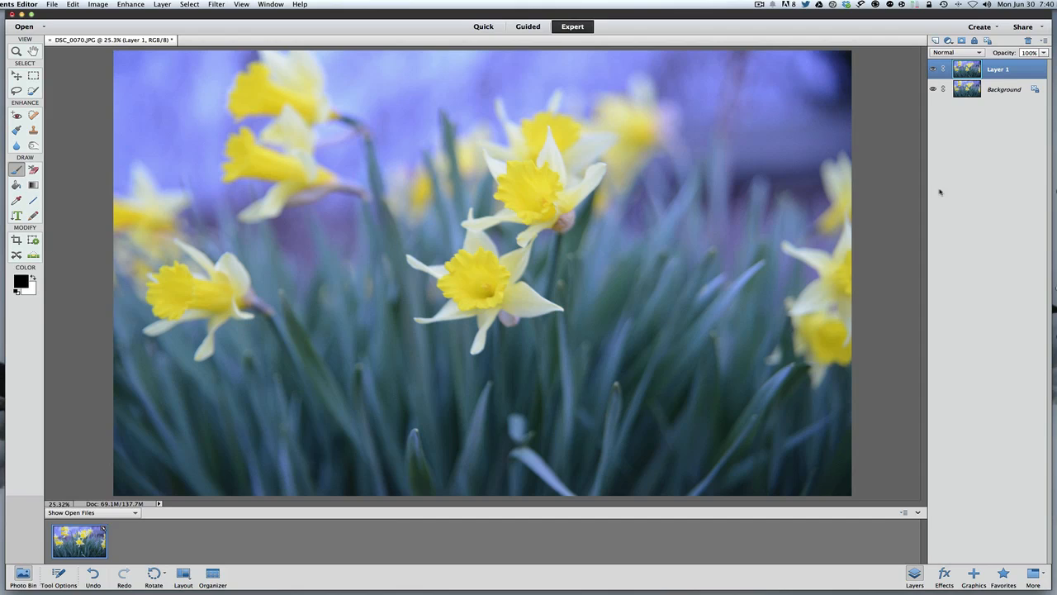
{"action": "mouse_move", "coordinate": [948, 188]}
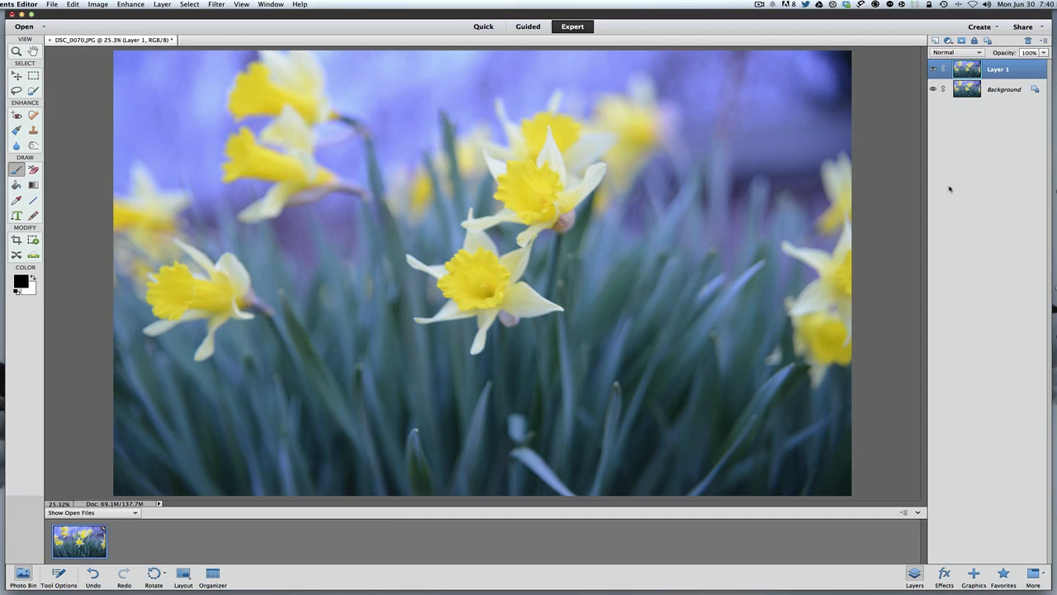
Draw a text box over the upper flowers and type the THIS IS MY TEXT headline
{"action": "left_click", "coordinate": [16, 75]}
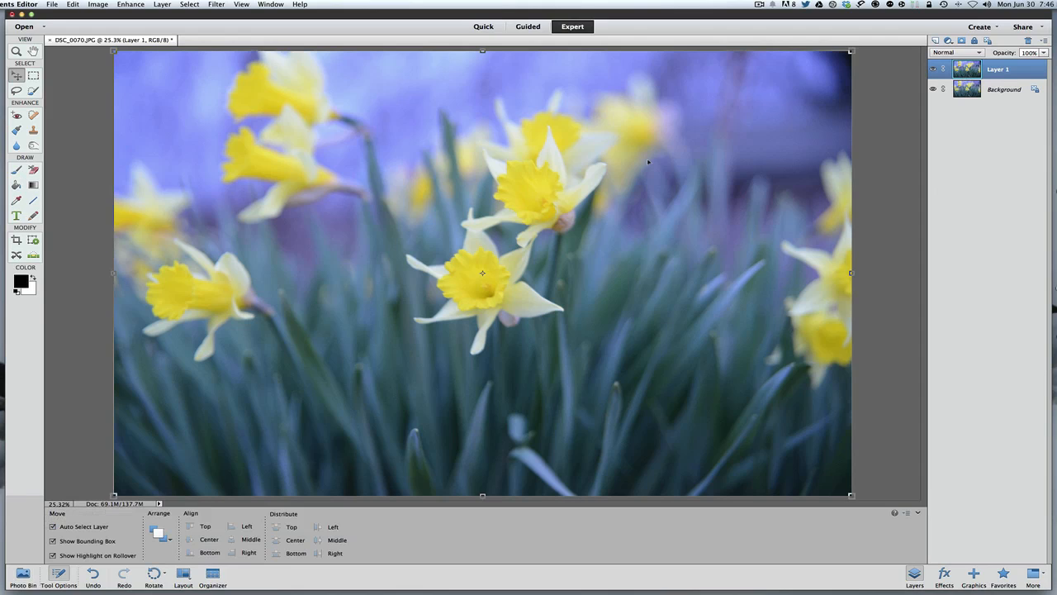
{"action": "mouse_move", "coordinate": [673, 148]}
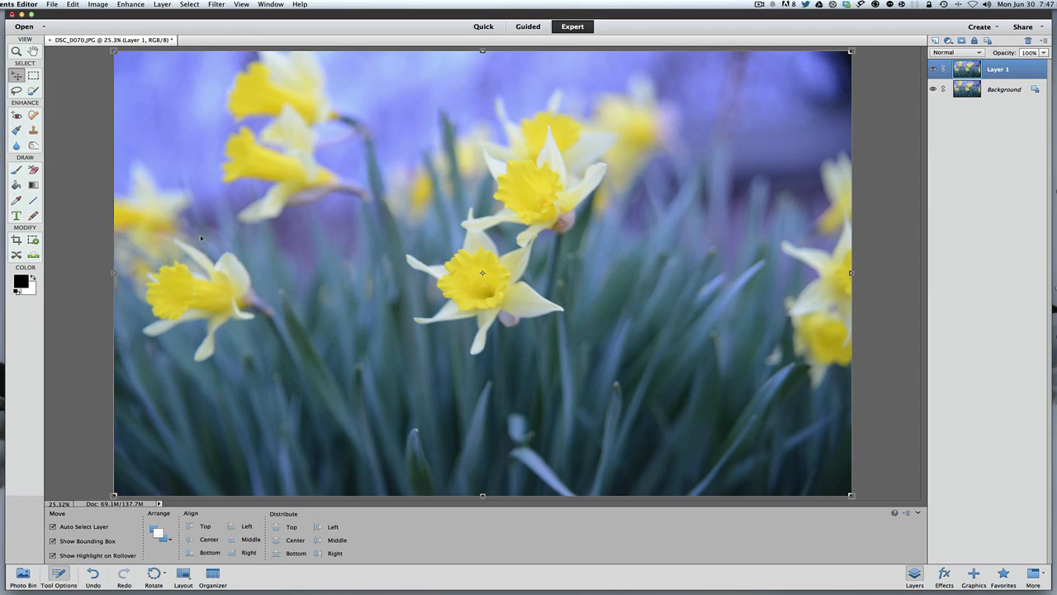
{"action": "left_click", "coordinate": [16, 215]}
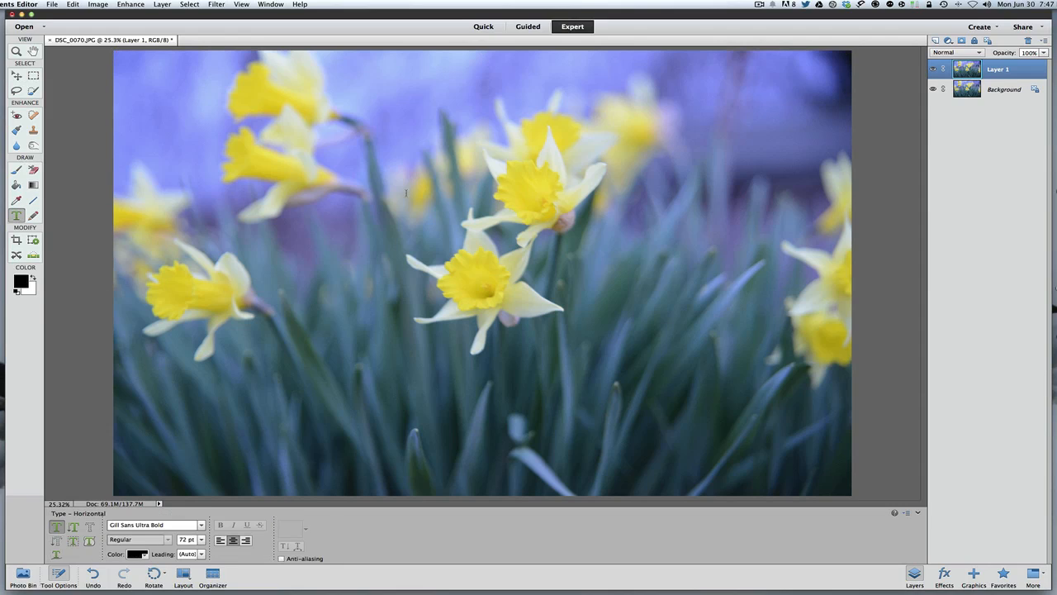
{"action": "left_click_drag", "start_coordinate": [295, 132], "coordinate": [675, 205]}
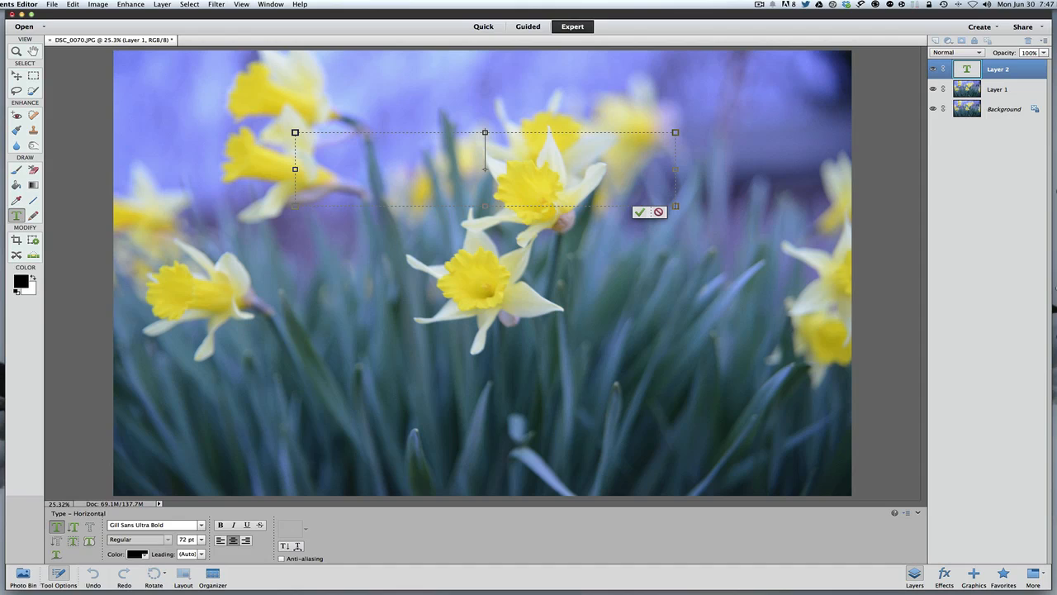
{"action": "type", "text": "THIS IS MY TEXT"}
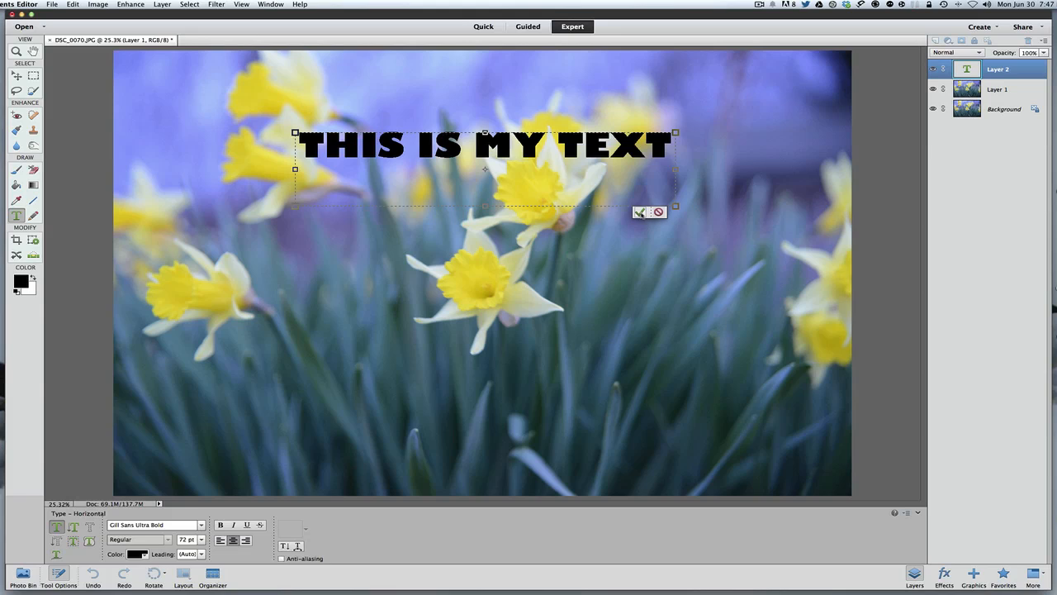
Commit the headline and rotate it about 14 degrees upward to the right
{"action": "left_click", "coordinate": [639, 213]}
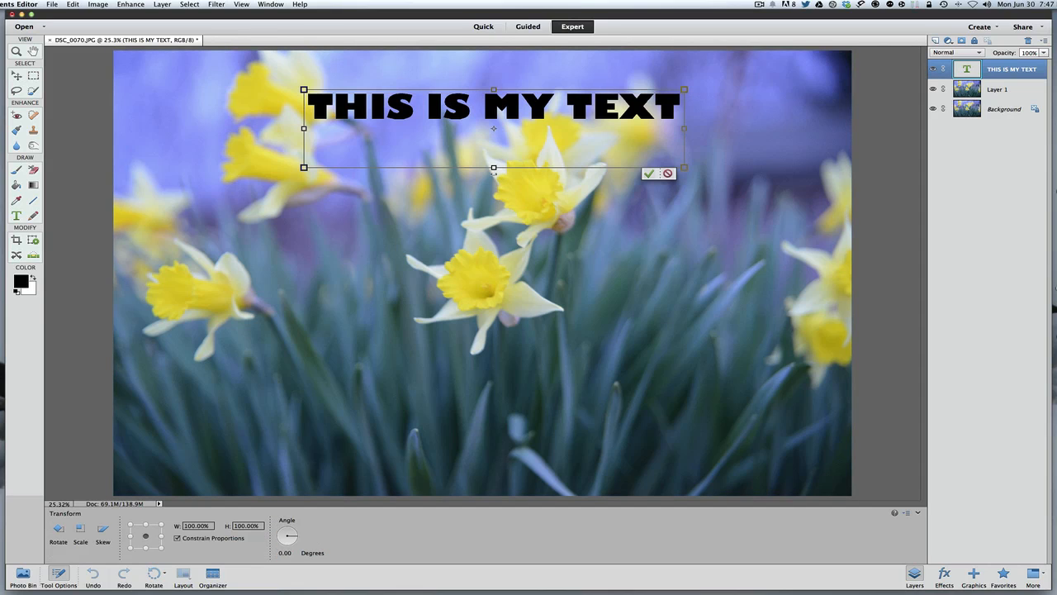
{"action": "left_click_drag", "start_coordinate": [684, 89], "coordinate": [678, 180]}
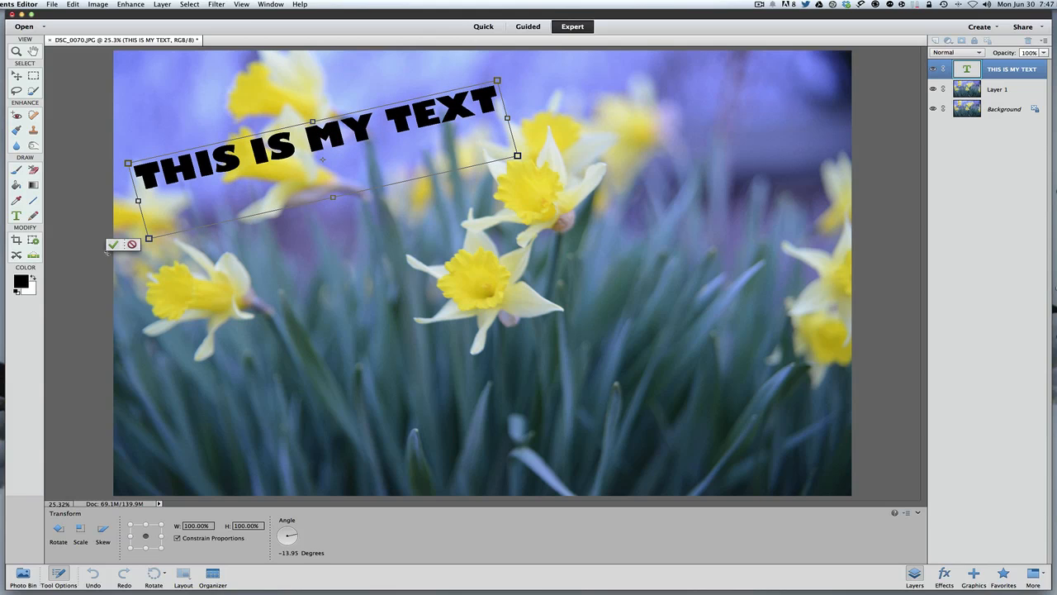
{"action": "left_click", "coordinate": [113, 244]}
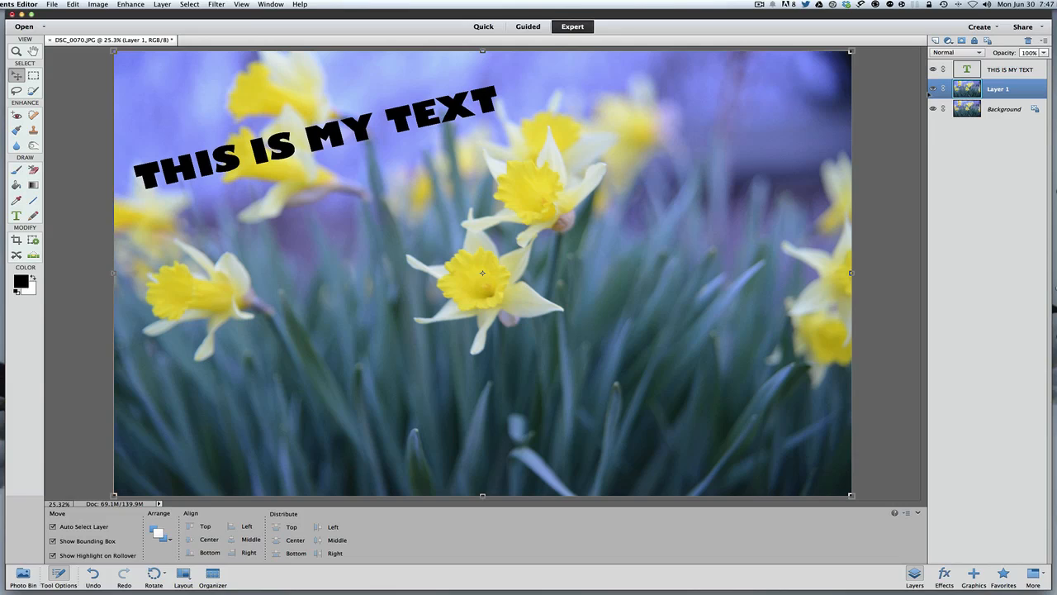
{"action": "mouse_move", "coordinate": [973, 69]}
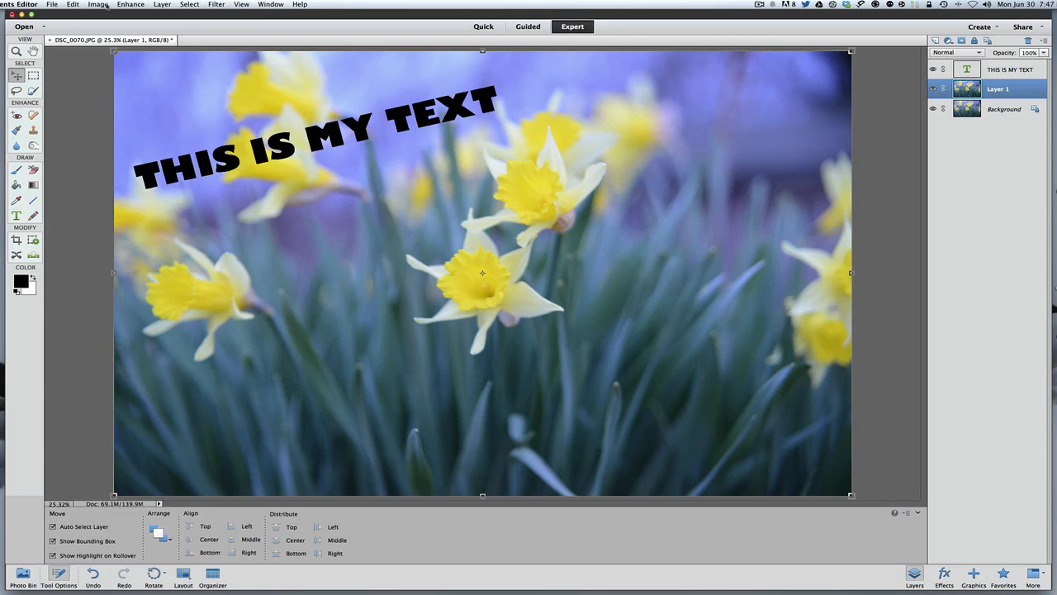
Place eagle.jpg from the Clouds folder into the daffodil document
{"action": "left_click", "coordinate": [73, 4]}
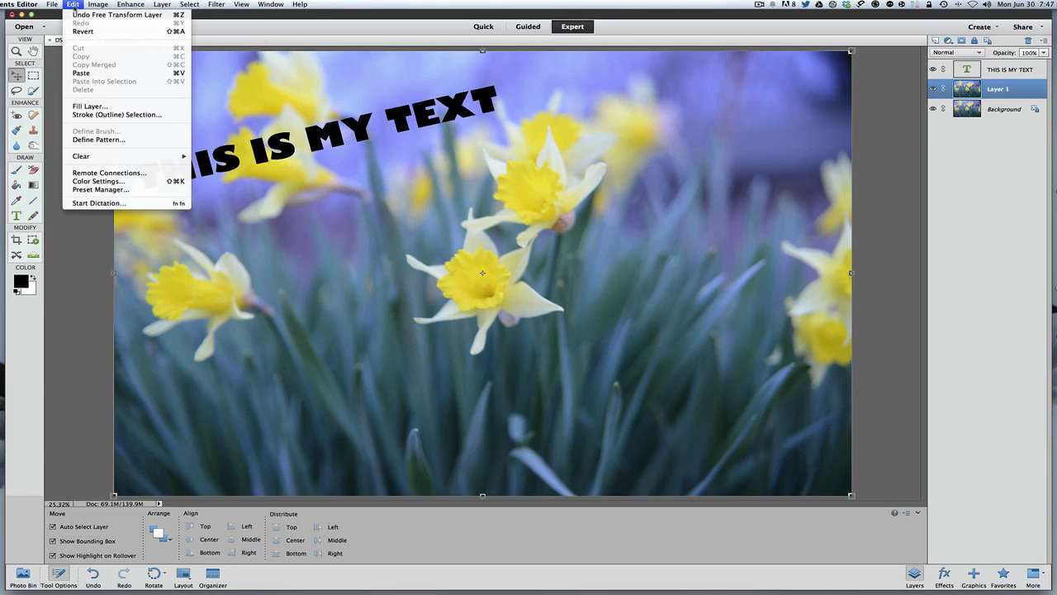
{"action": "left_click", "coordinate": [52, 4]}
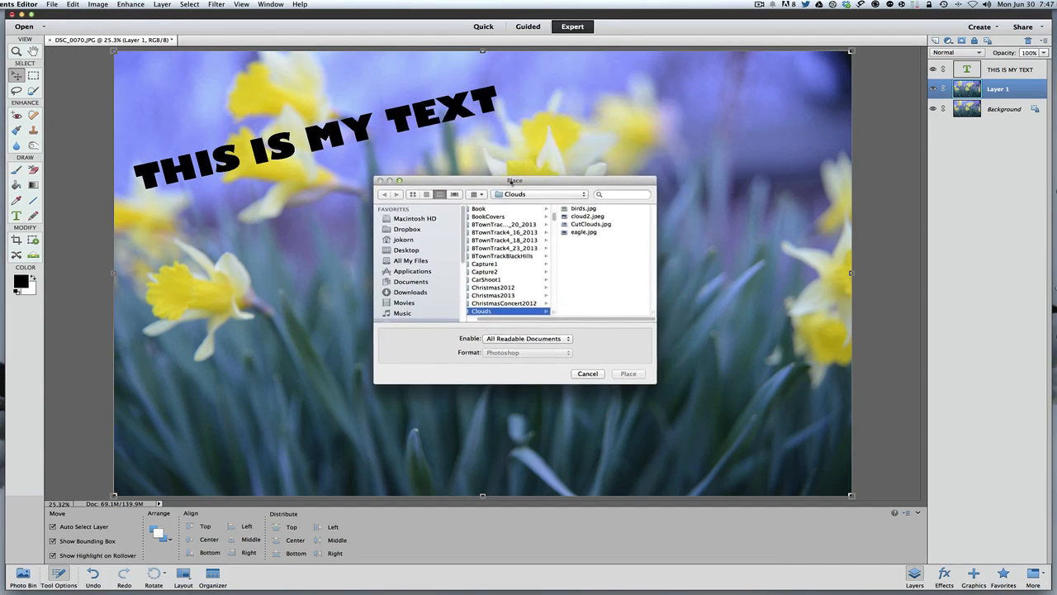
{"action": "left_click_drag", "start_coordinate": [514, 180], "coordinate": [496, 195]}
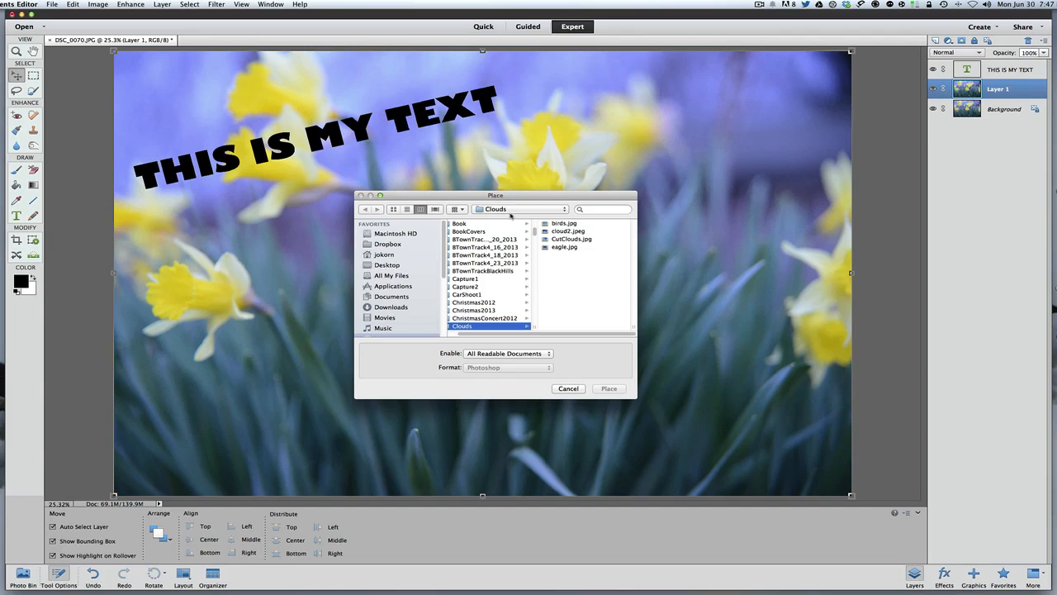
{"action": "mouse_move", "coordinate": [499, 288]}
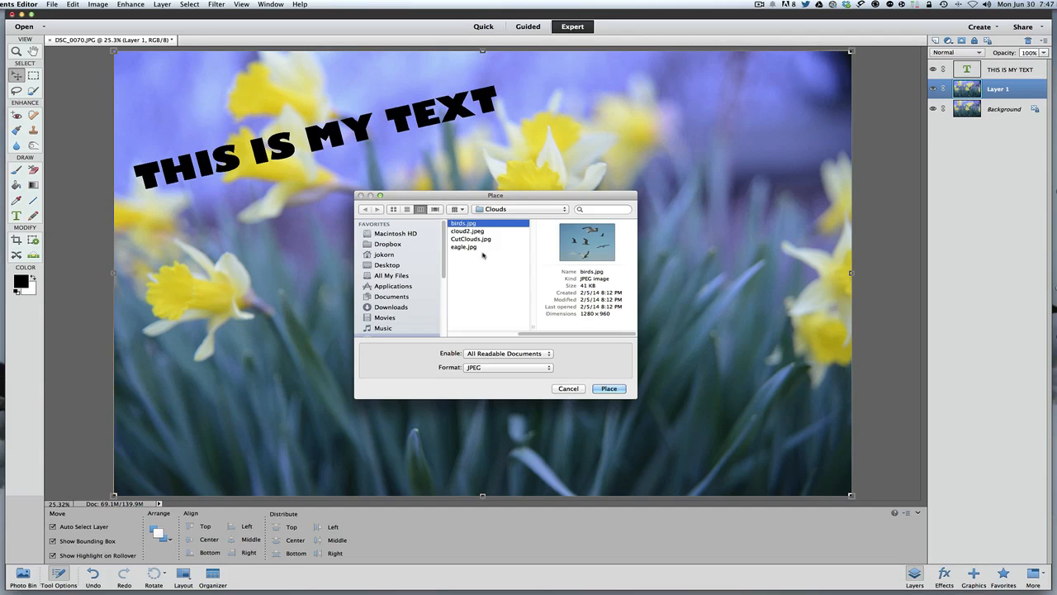
{"action": "left_click", "coordinate": [463, 247]}
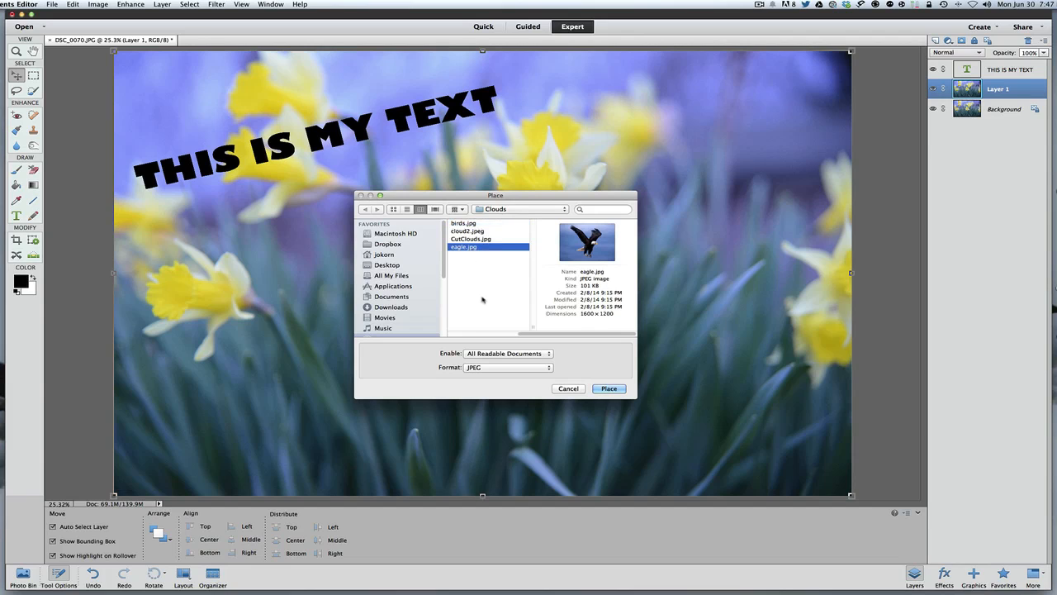
{"action": "left_click", "coordinate": [609, 388]}
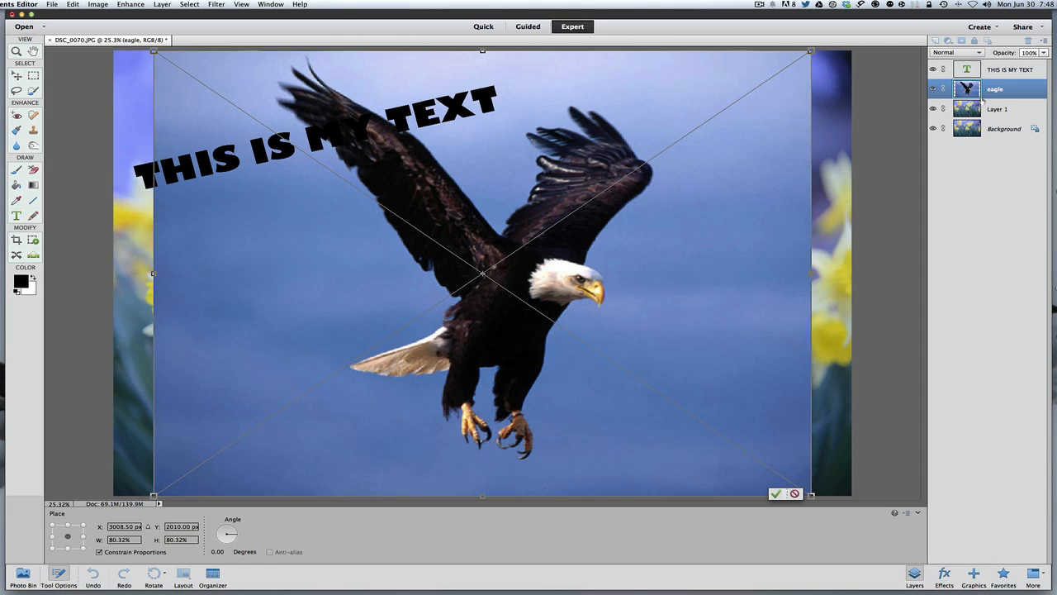
{"action": "mouse_move", "coordinate": [968, 88]}
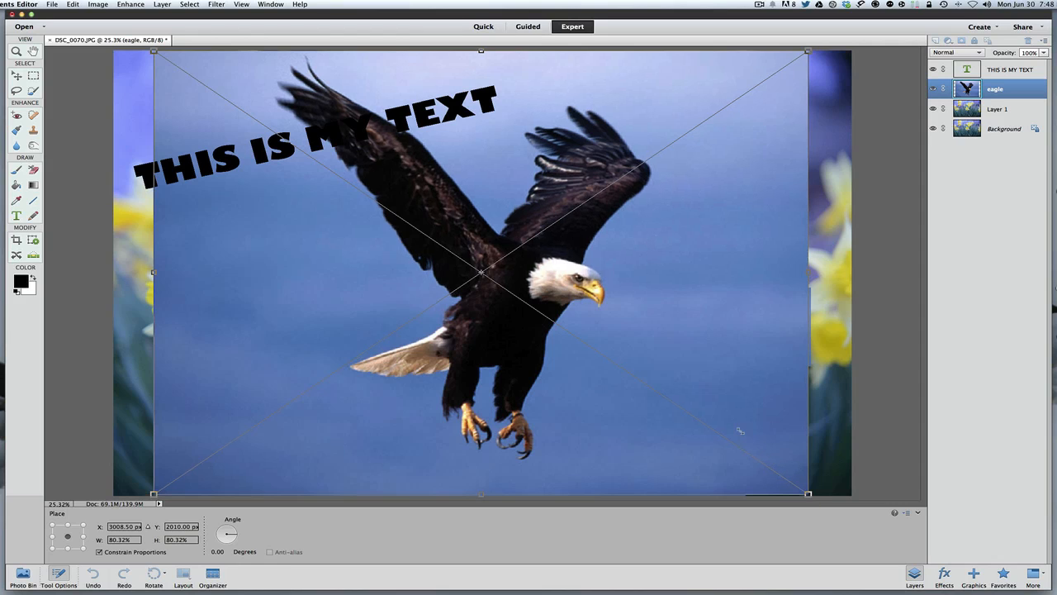
Scale the placed eagle photo down to about 46%
{"action": "left_click_drag", "start_coordinate": [808, 493], "coordinate": [651, 386]}
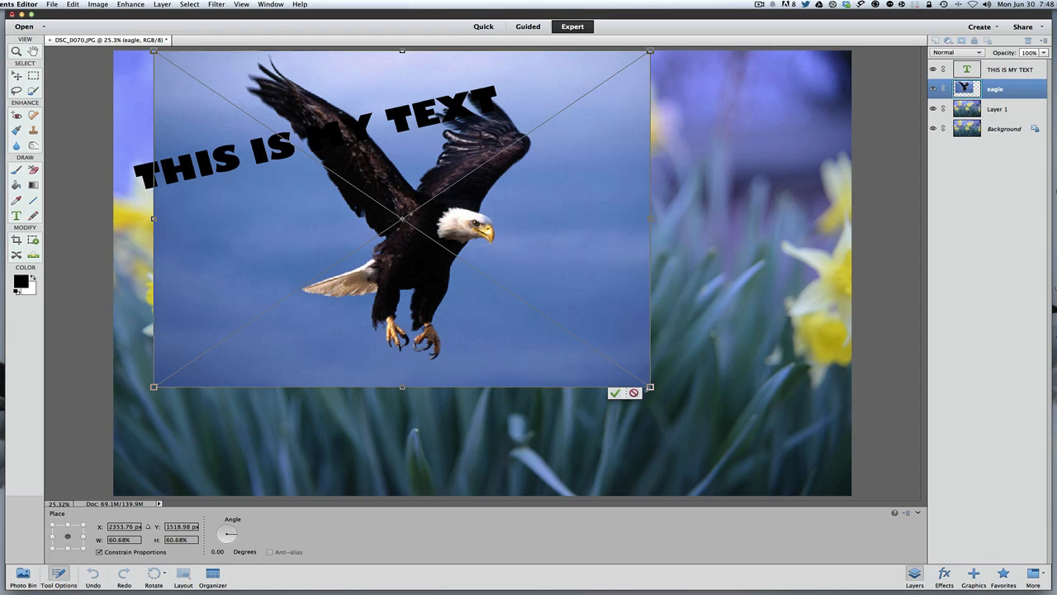
{"action": "mouse_move", "coordinate": [434, 302]}
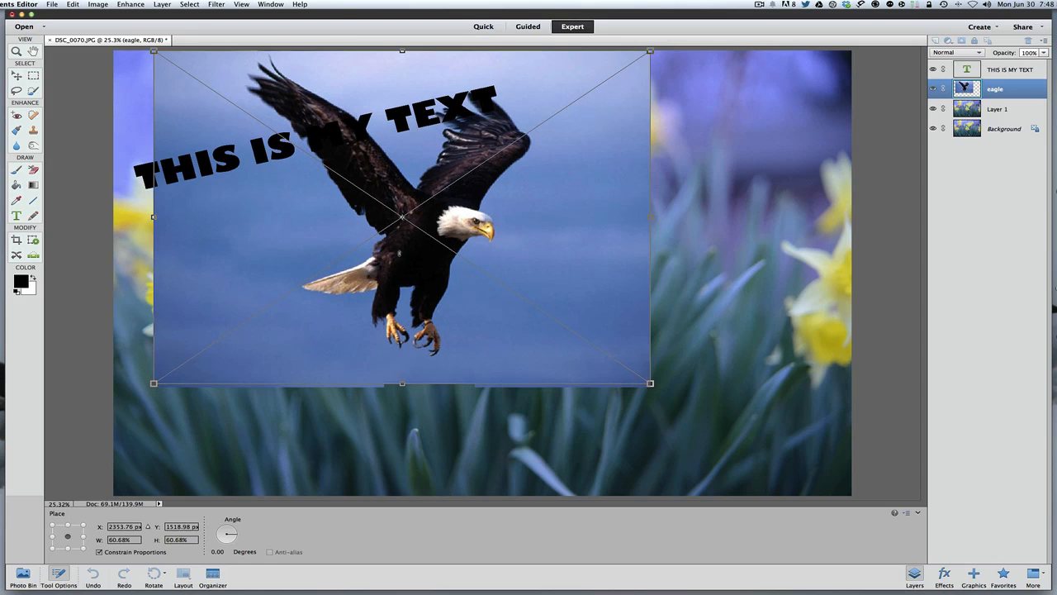
{"action": "left_click_drag", "start_coordinate": [403, 382], "coordinate": [402, 251]}
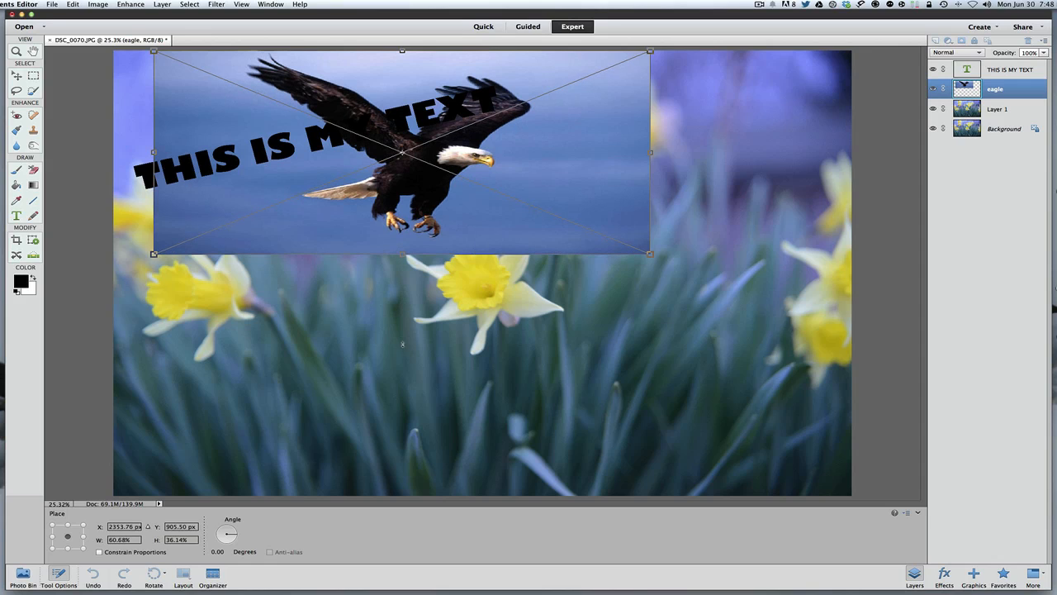
{"action": "left_click_drag", "start_coordinate": [402, 253], "coordinate": [402, 364]}
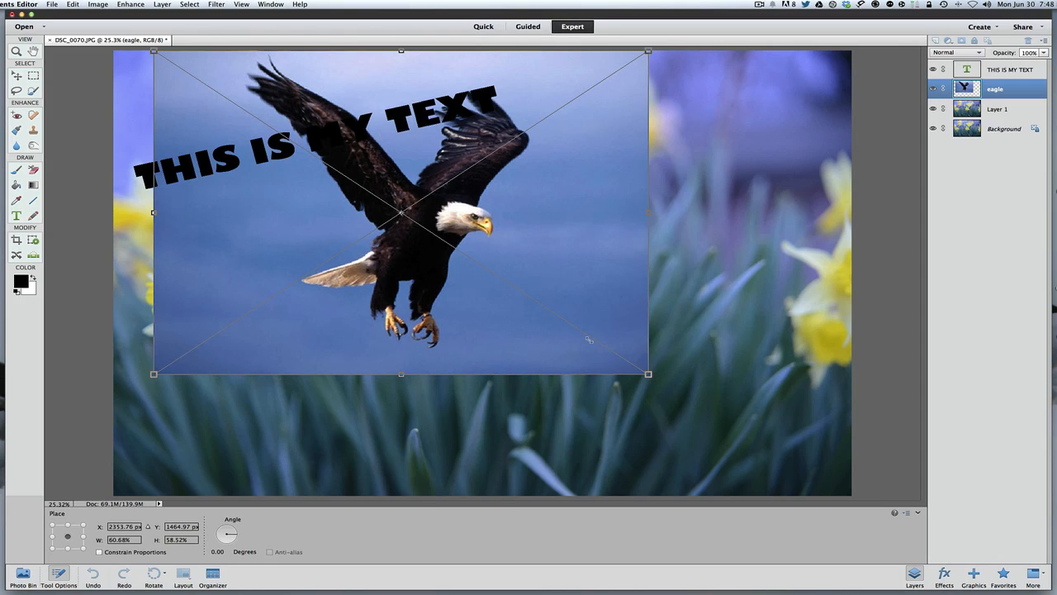
{"action": "left_click_drag", "start_coordinate": [648, 374], "coordinate": [566, 321]}
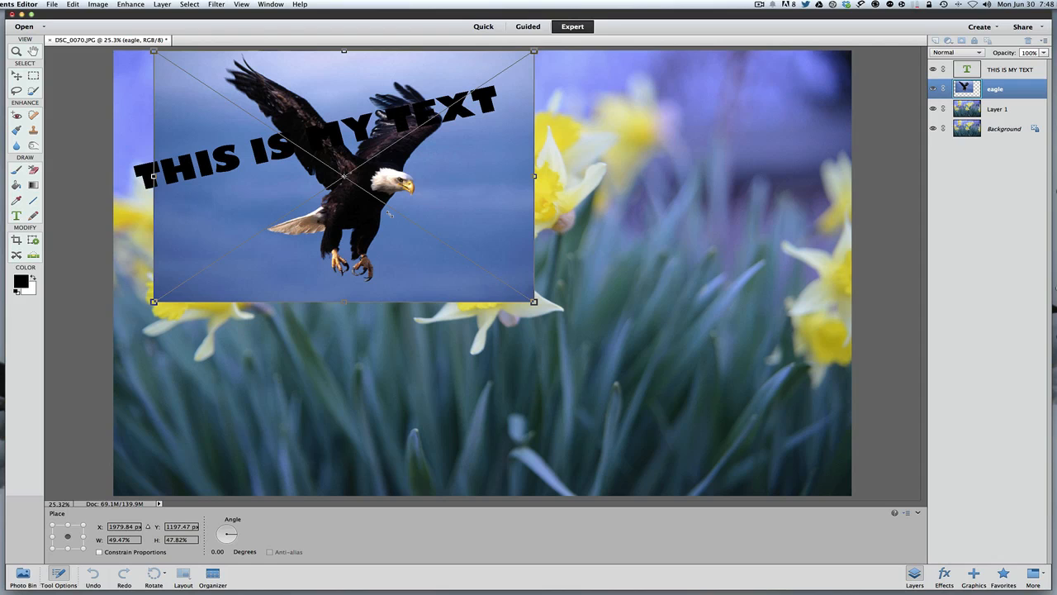
{"action": "left_click_drag", "start_coordinate": [535, 302], "coordinate": [541, 305]}
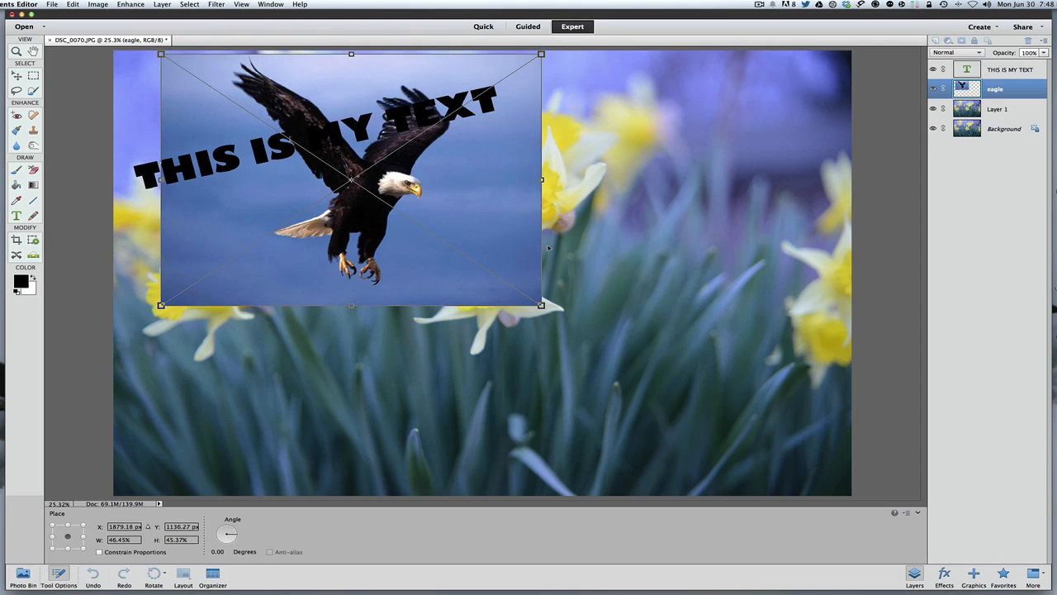
Move the eagle right of centre over the daffodils and commit it
{"action": "left_click_drag", "start_coordinate": [351, 179], "coordinate": [572, 258]}
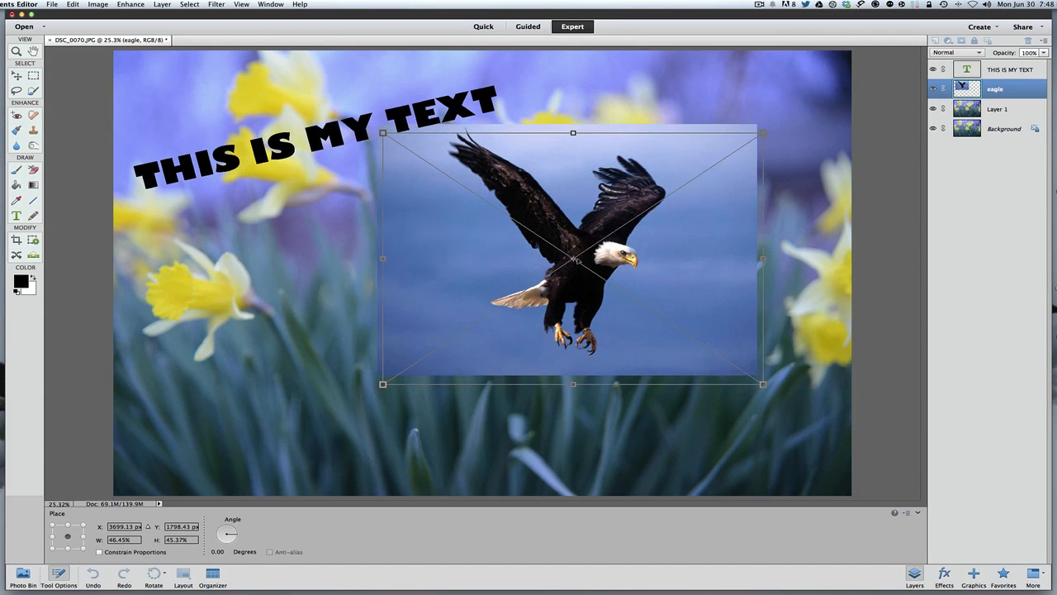
{"action": "left_click_drag", "start_coordinate": [573, 258], "coordinate": [581, 264]}
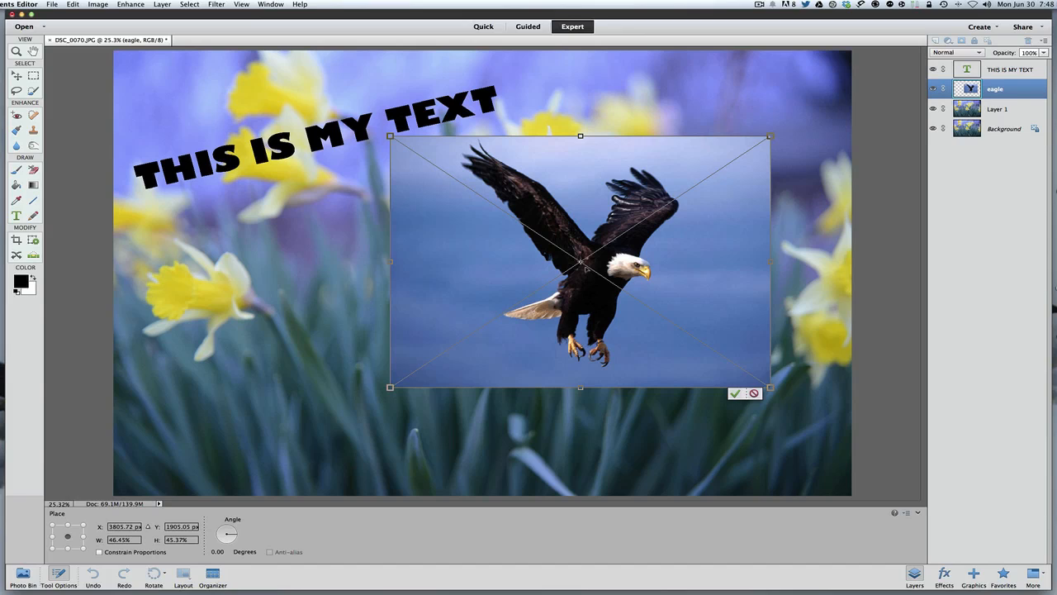
{"action": "left_click", "coordinate": [735, 393]}
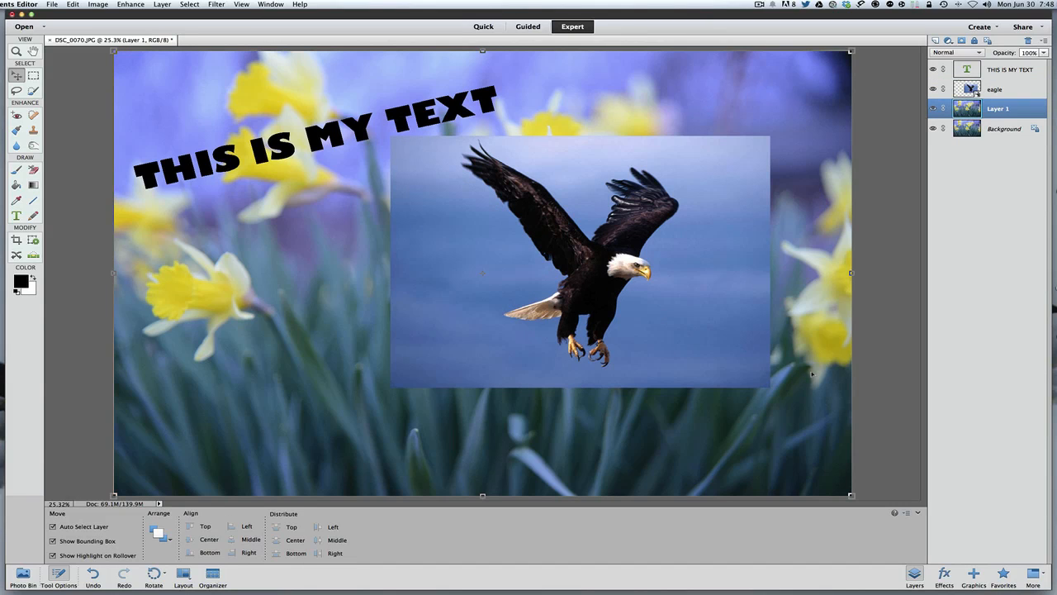
Select the eagle layer and paint black on its mask over the blue sky
{"action": "left_click", "coordinate": [994, 89]}
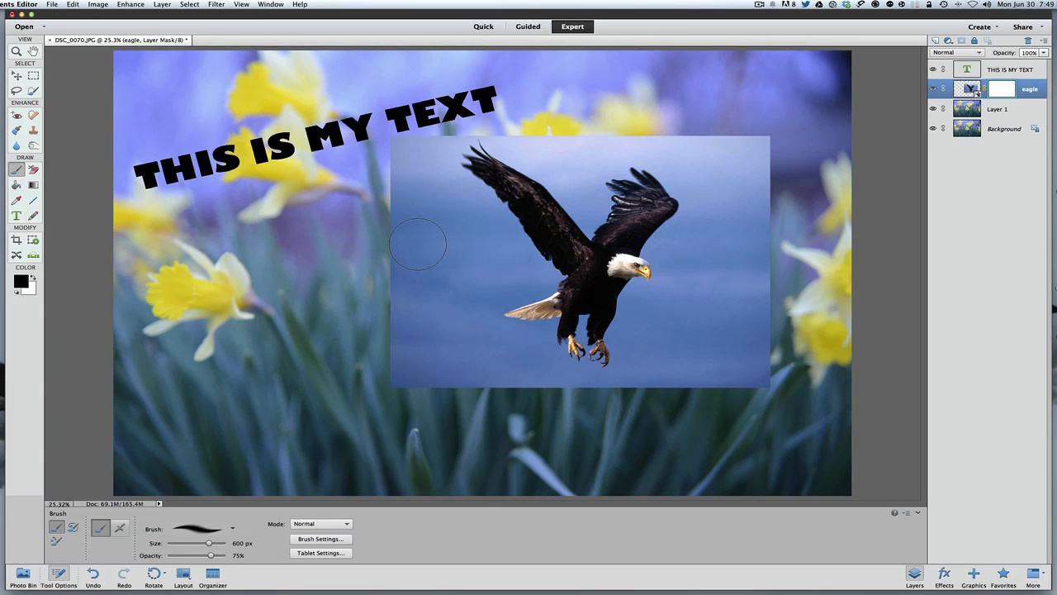
{"action": "mouse_move", "coordinate": [452, 250]}
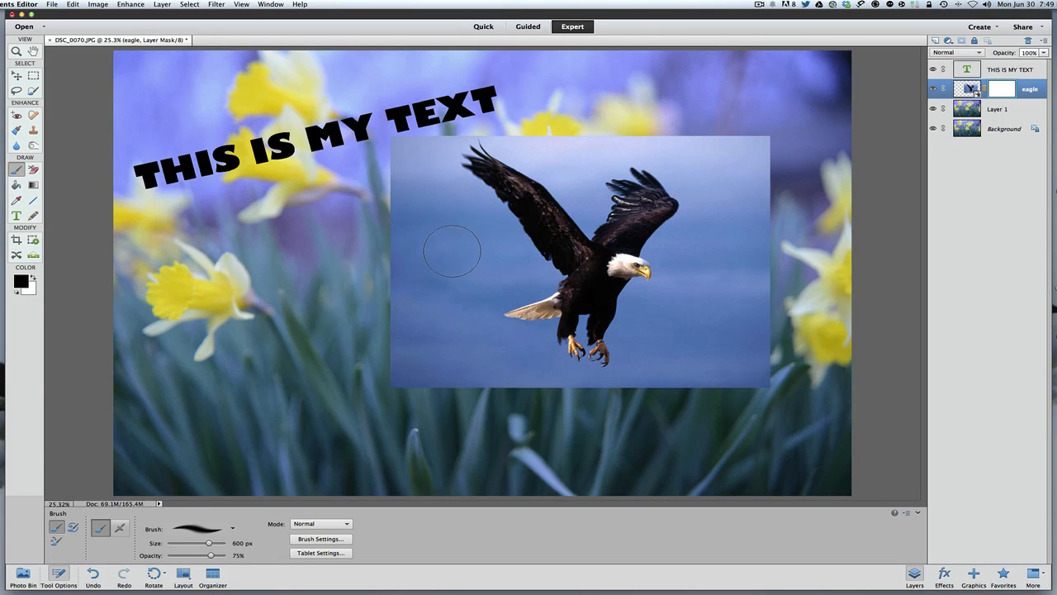
{"action": "mouse_move", "coordinate": [450, 221]}
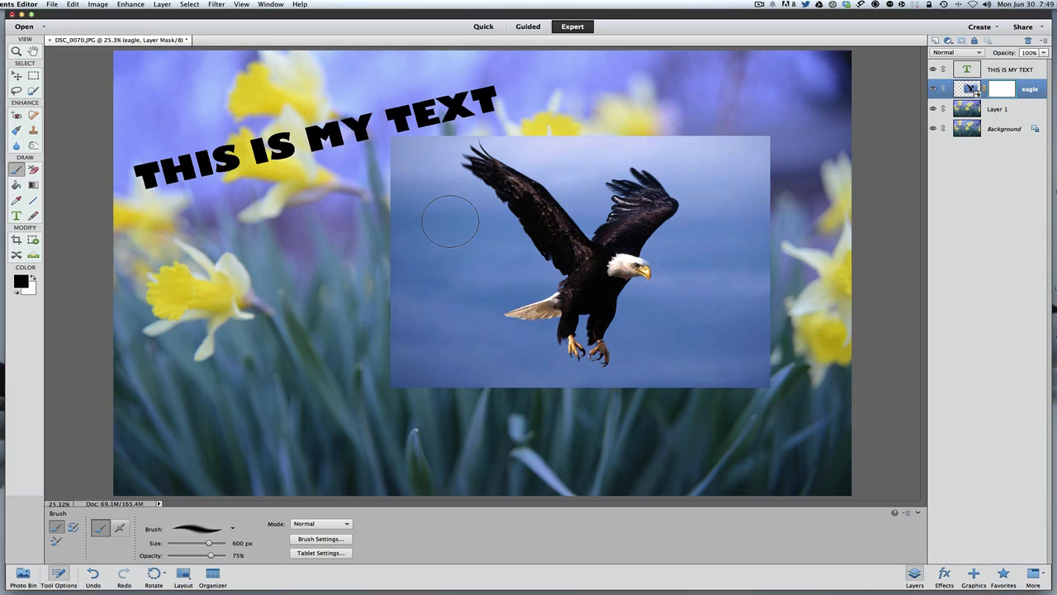
{"action": "mouse_move", "coordinate": [405, 211]}
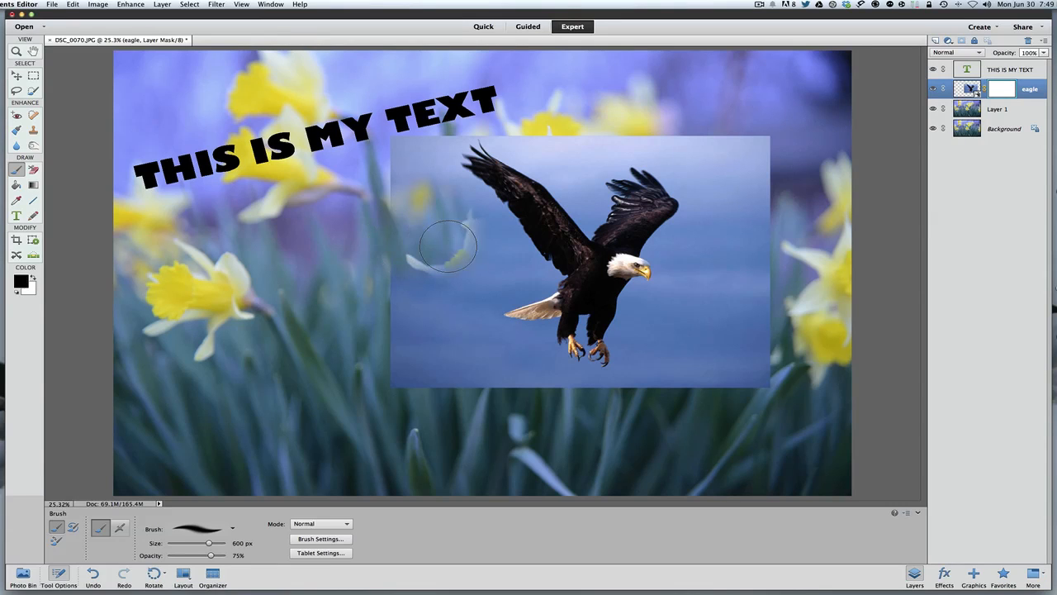
{"action": "left_click_drag", "start_coordinate": [449, 247], "coordinate": [520, 277]}
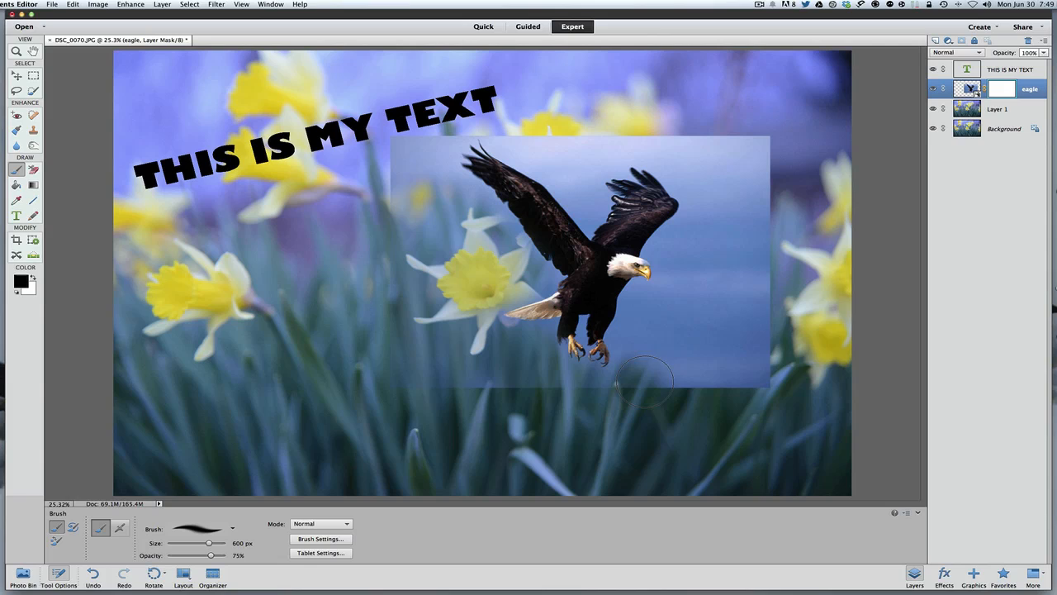
{"action": "left_click_drag", "start_coordinate": [649, 384], "coordinate": [682, 287]}
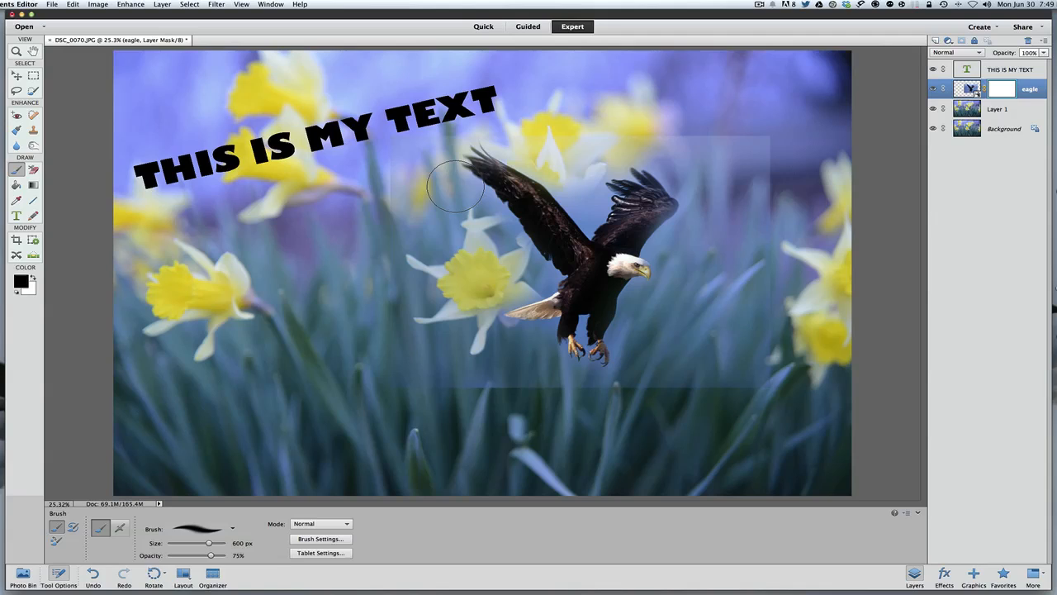
{"action": "left_click_drag", "start_coordinate": [454, 185], "coordinate": [388, 268]}
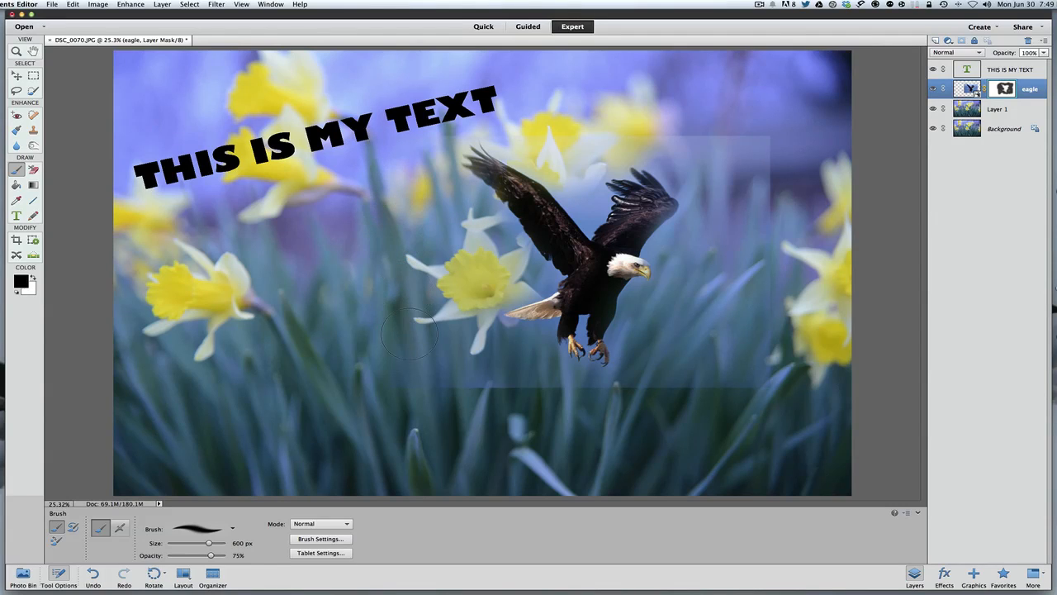
{"action": "mouse_move", "coordinate": [429, 380]}
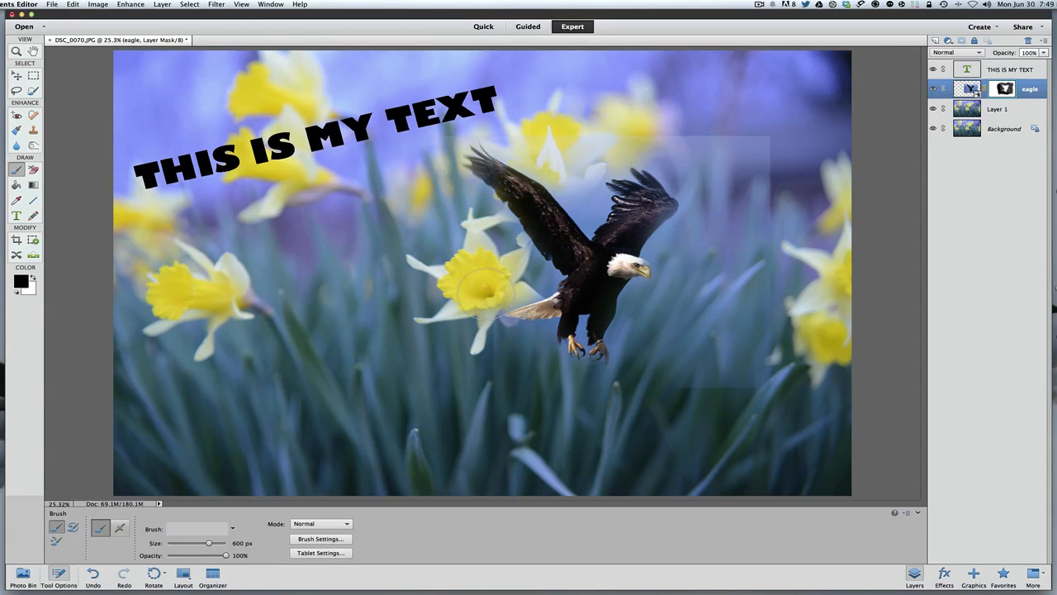
Paint out the remaining backdrop and blend the eagle's wing edges into the daffodils
{"action": "left_click_drag", "start_coordinate": [488, 297], "coordinate": [648, 318]}
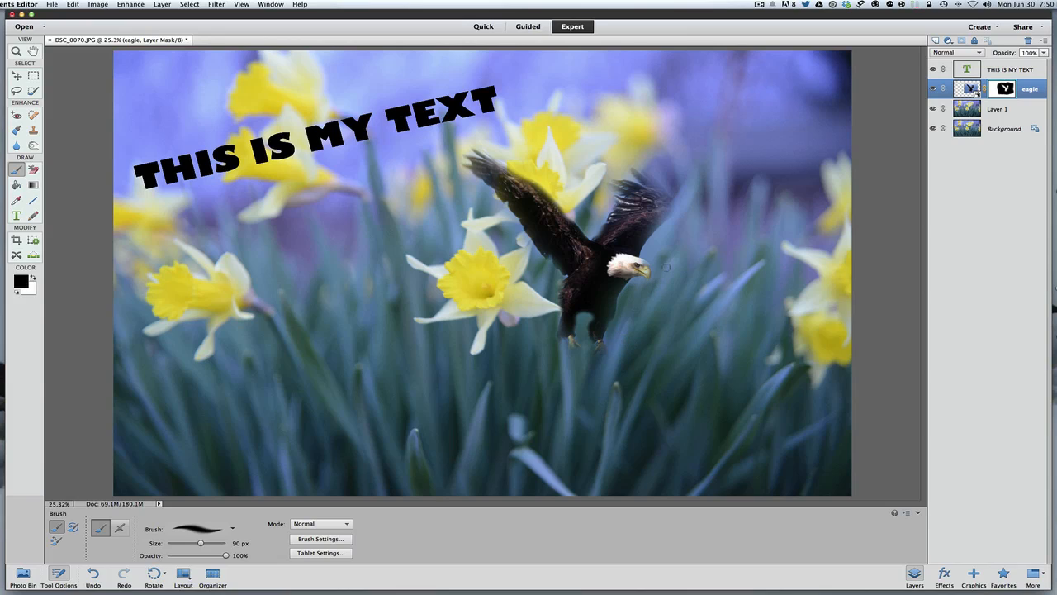
{"action": "mouse_move", "coordinate": [679, 210]}
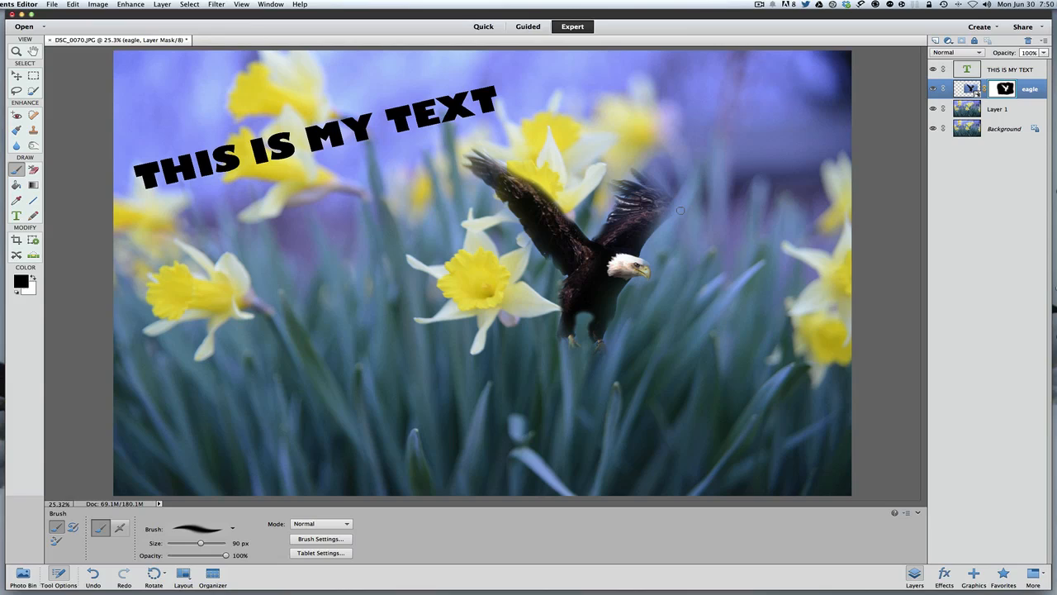
{"action": "left_click_drag", "start_coordinate": [200, 543], "coordinate": [204, 542]}
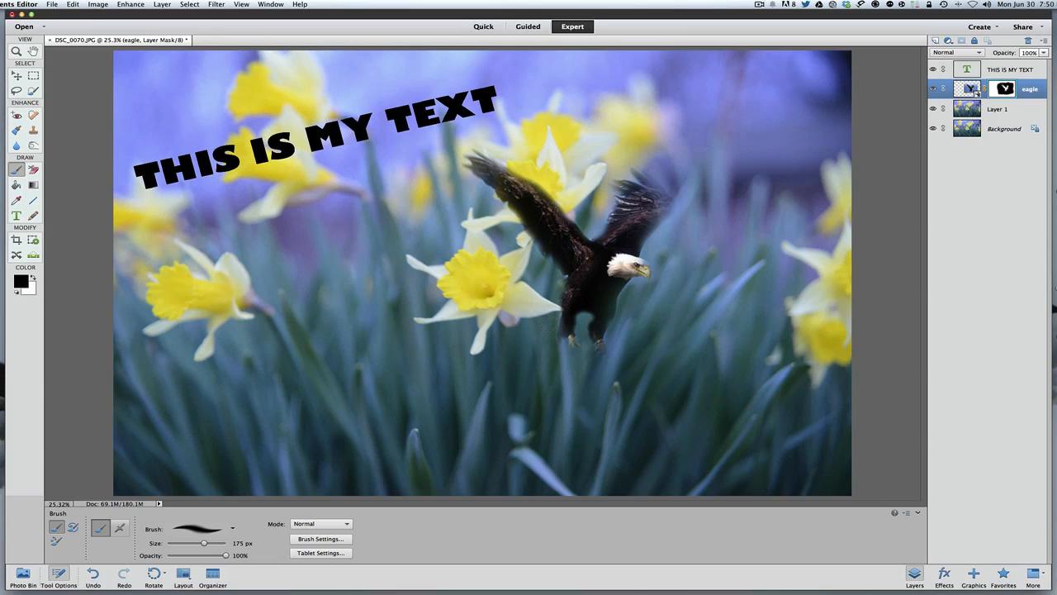
{"action": "mouse_move", "coordinate": [667, 326]}
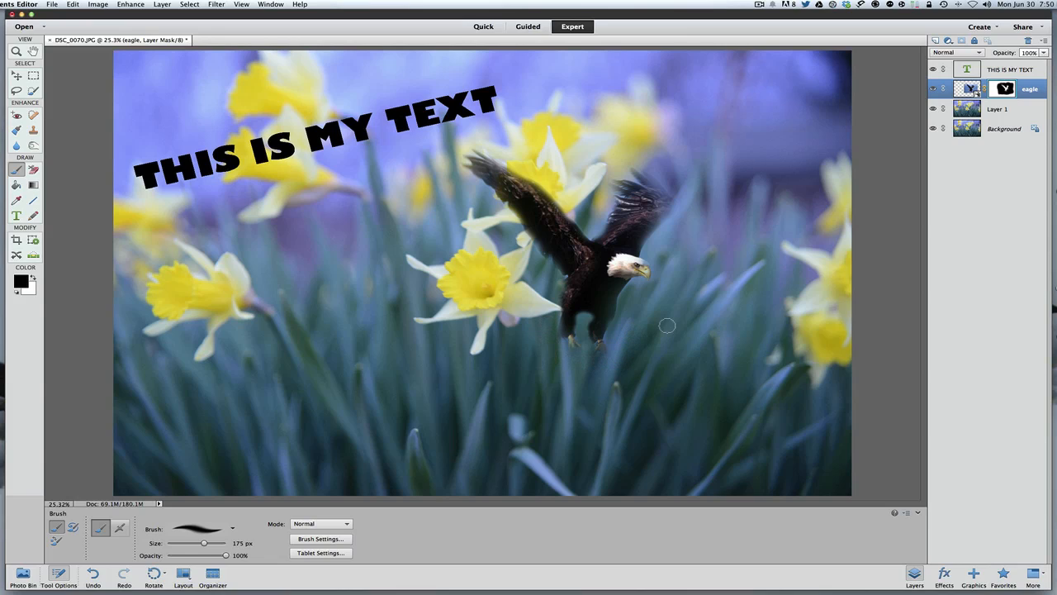
{"action": "mouse_move", "coordinate": [680, 323]}
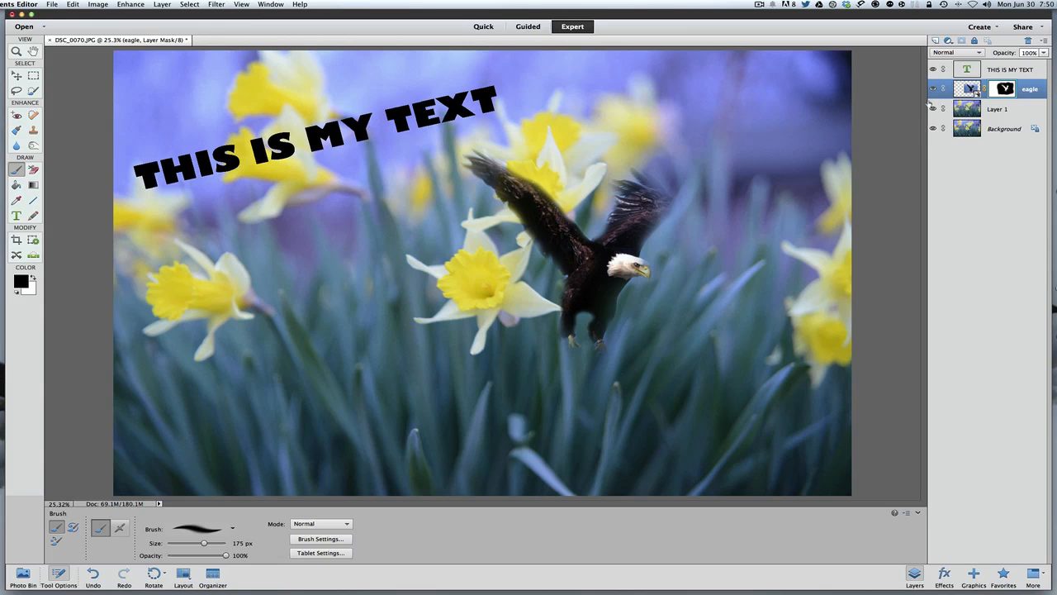
{"action": "left_click", "coordinate": [933, 88]}
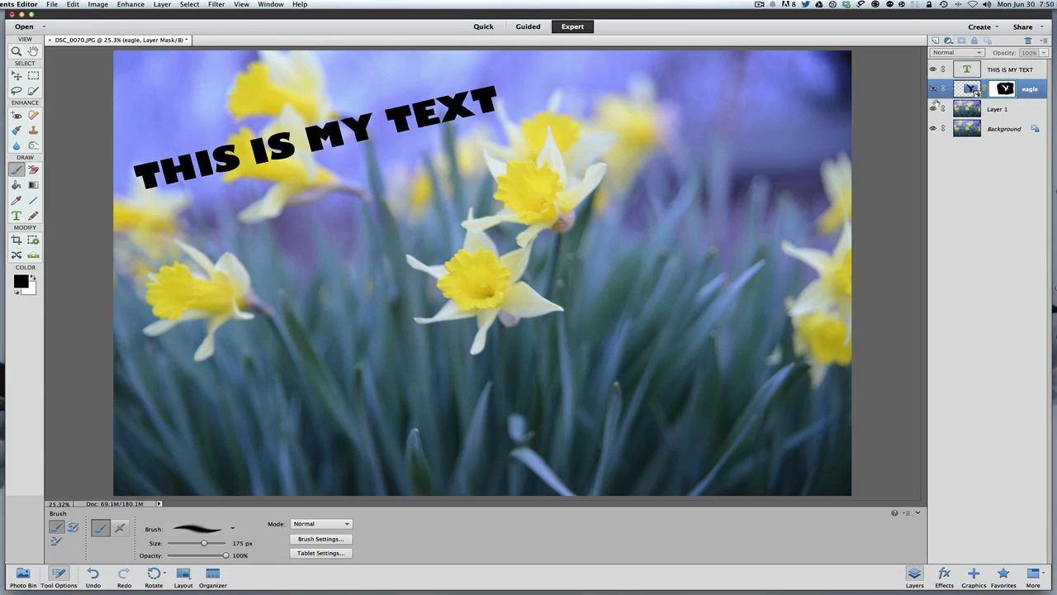
{"action": "left_click", "coordinate": [934, 88]}
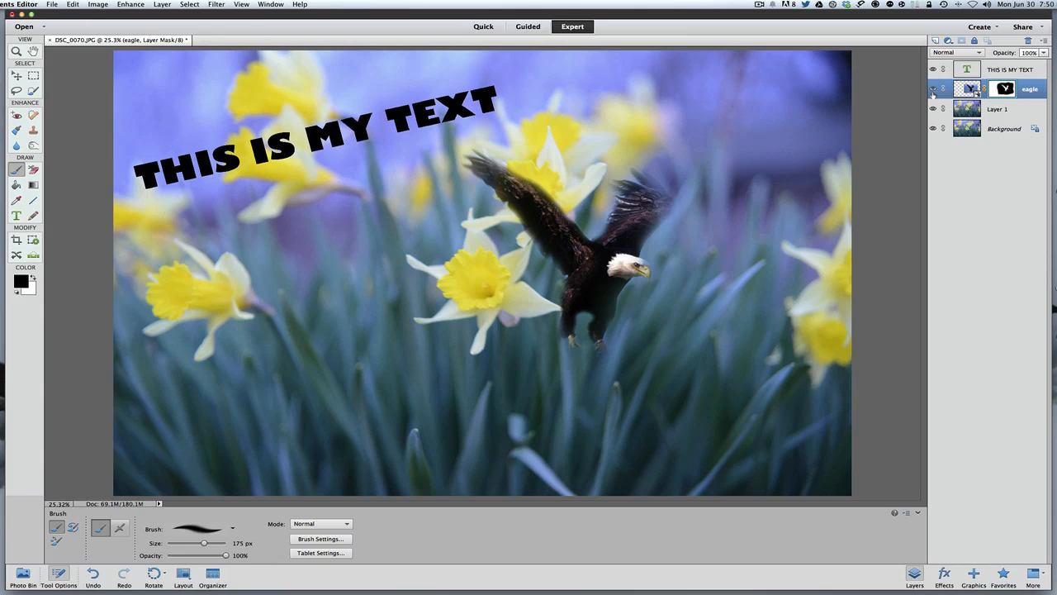
{"action": "left_click", "coordinate": [933, 89]}
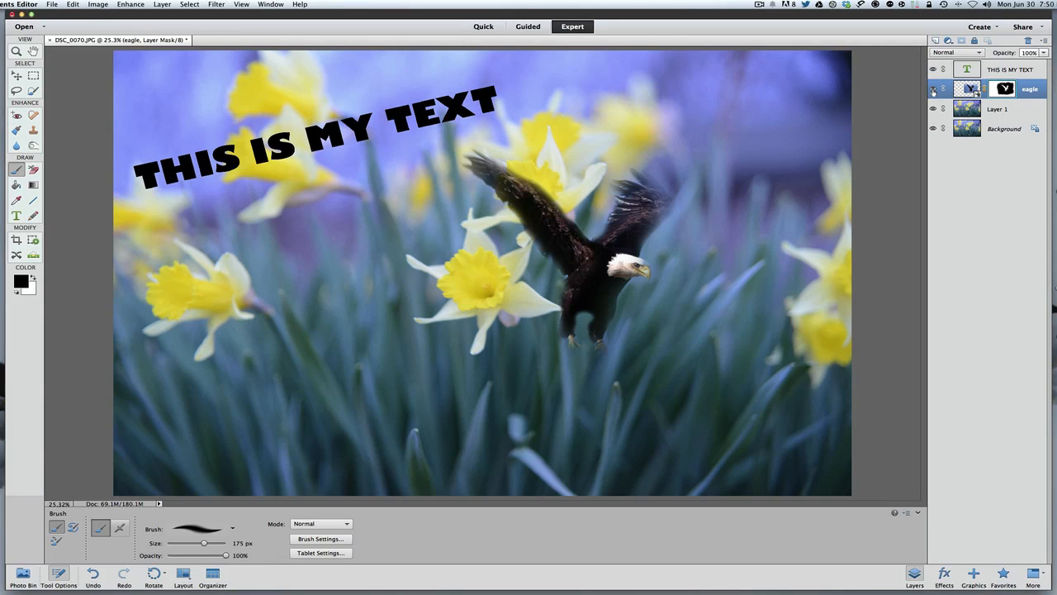
{"action": "left_click", "coordinate": [933, 69]}
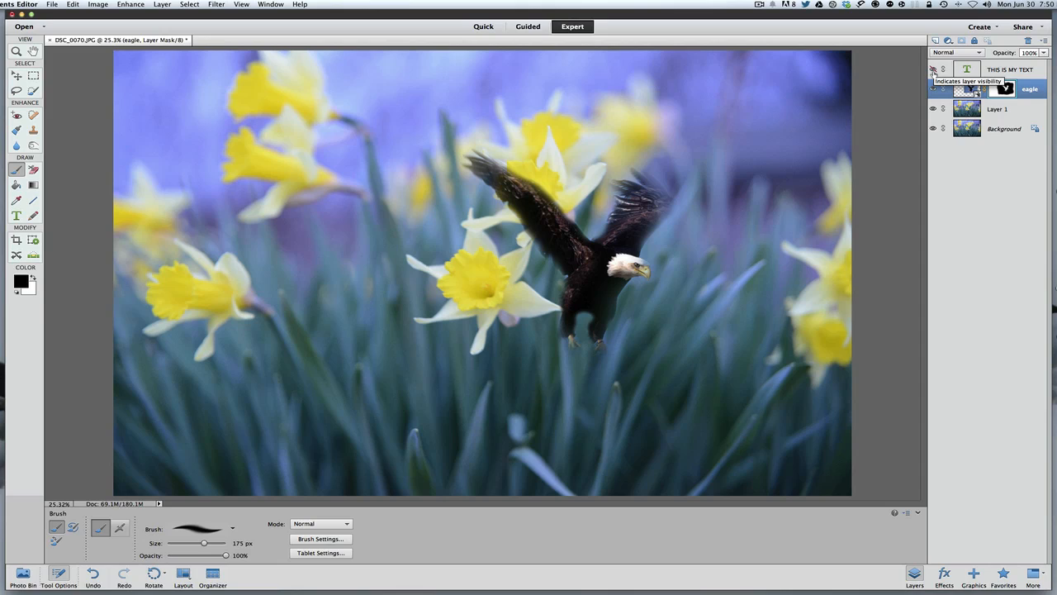
{"action": "left_click", "coordinate": [933, 70]}
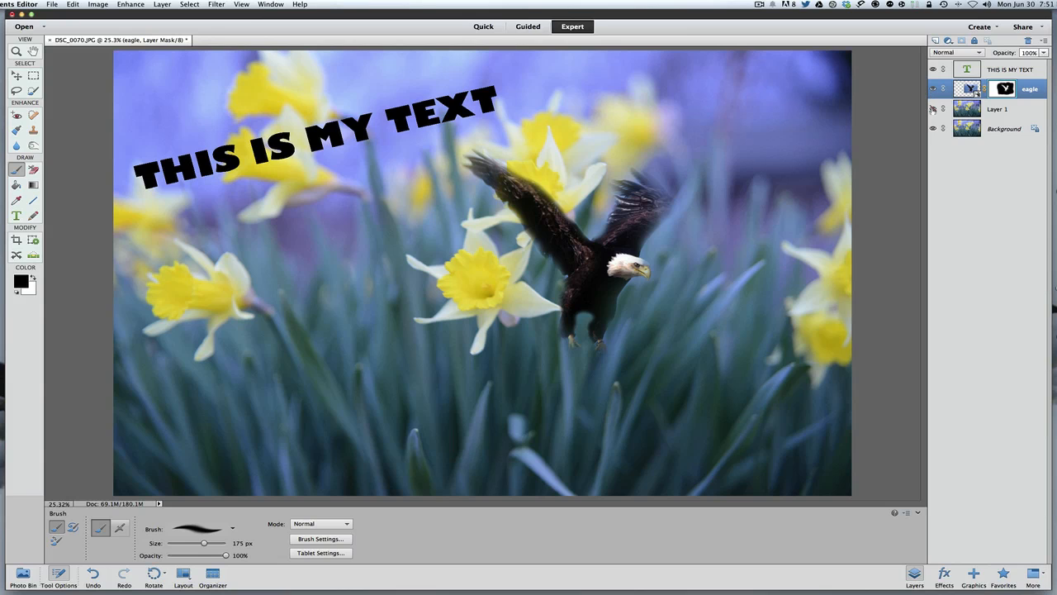
{"action": "left_click", "coordinate": [932, 128]}
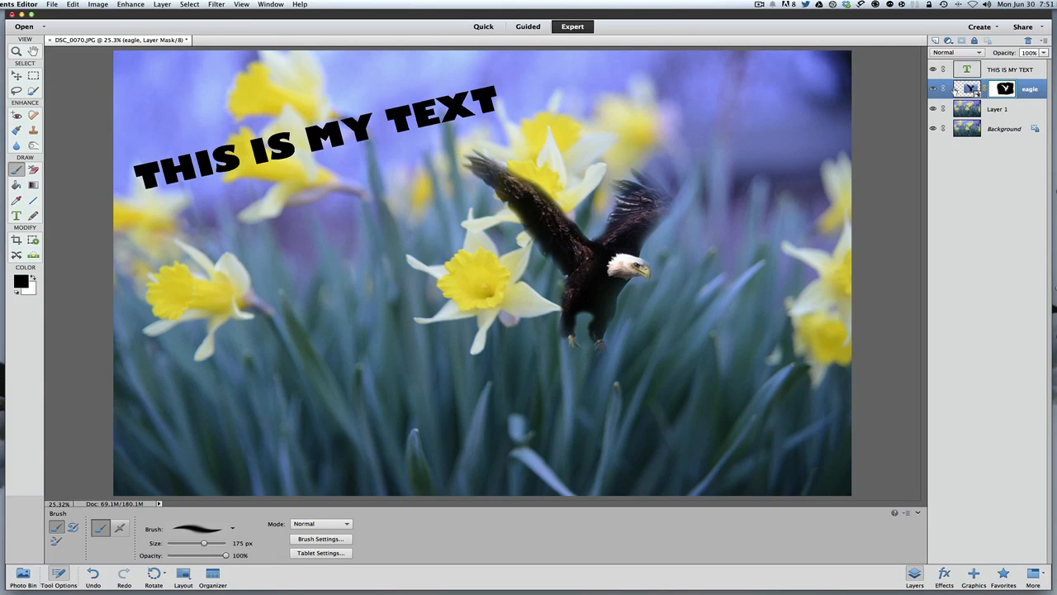
{"action": "mouse_move", "coordinate": [970, 88]}
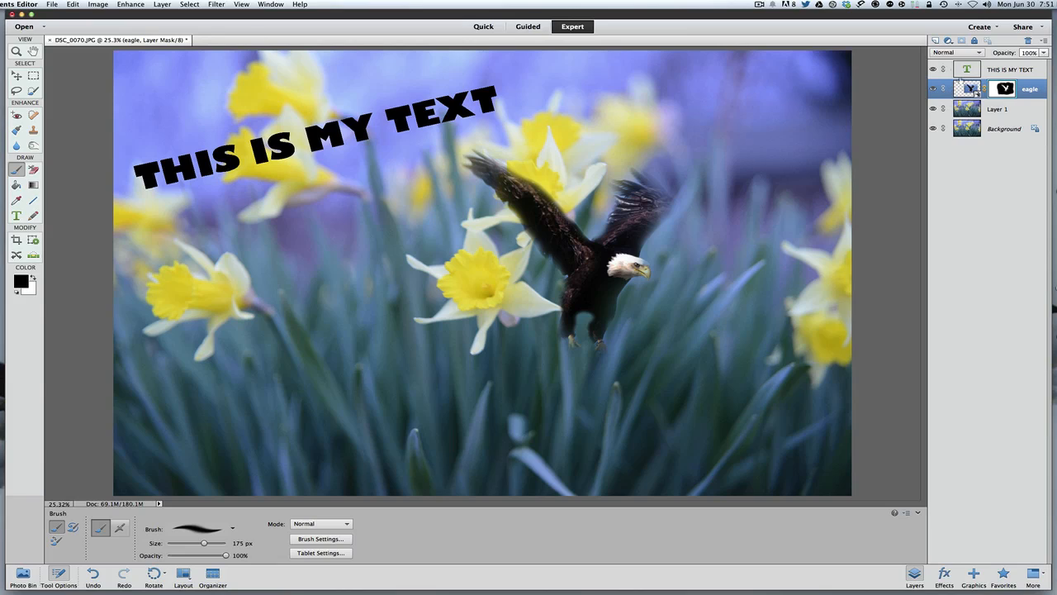
{"action": "left_click", "coordinate": [948, 40]}
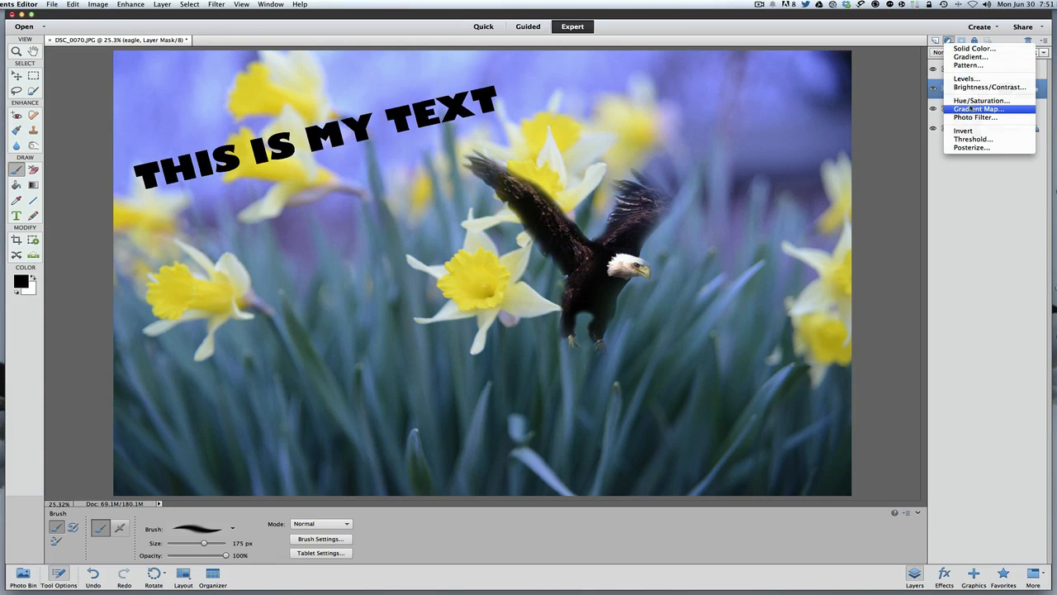
{"action": "mouse_move", "coordinate": [989, 86]}
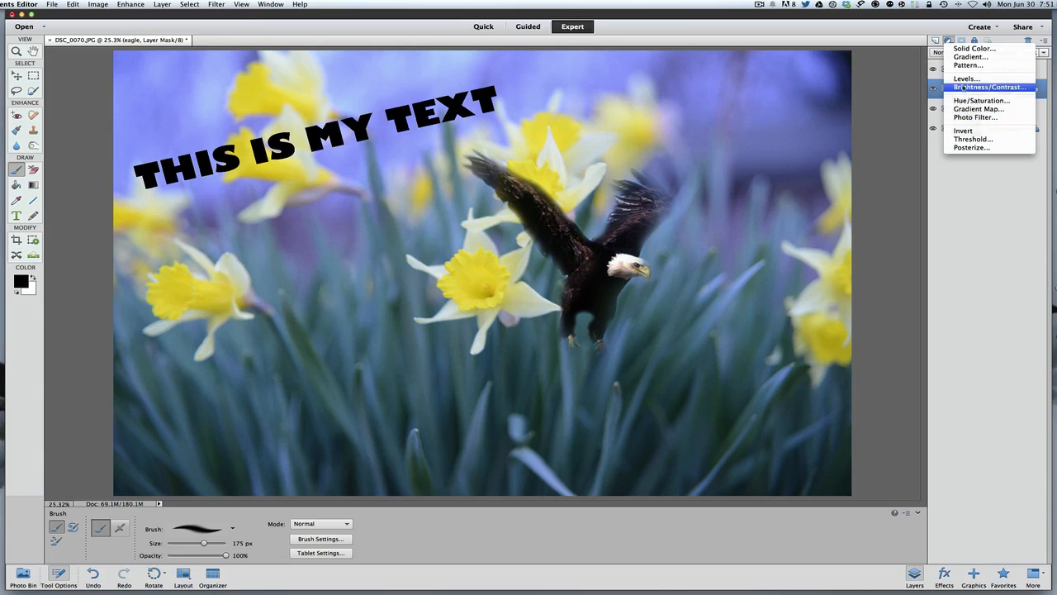
Add a Levels adjustment layer and try the highlight slider before restoring it
{"action": "left_click", "coordinate": [965, 78]}
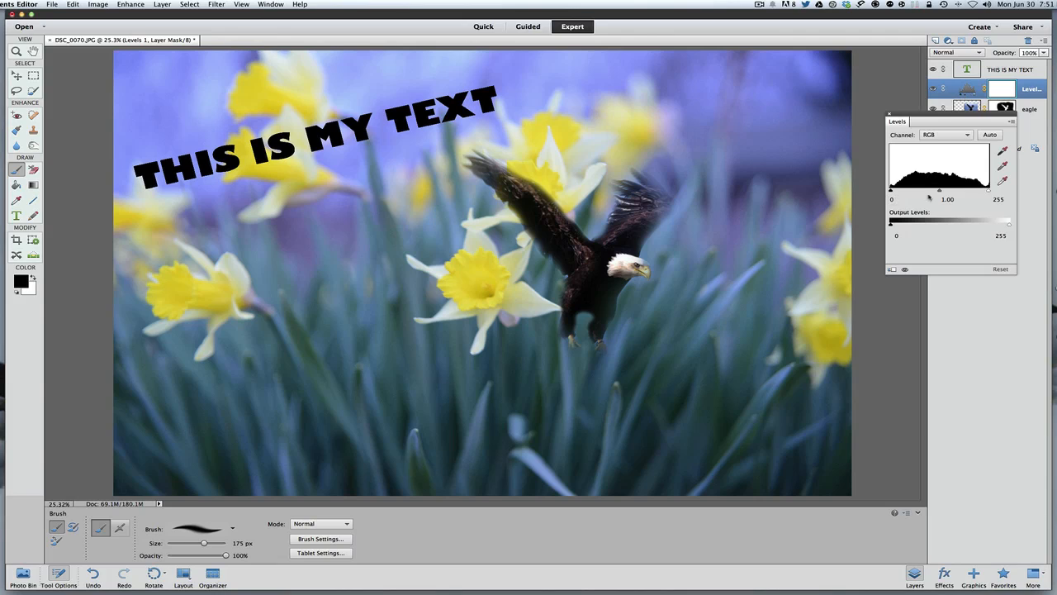
{"action": "left_click_drag", "start_coordinate": [987, 190], "coordinate": [969, 190]}
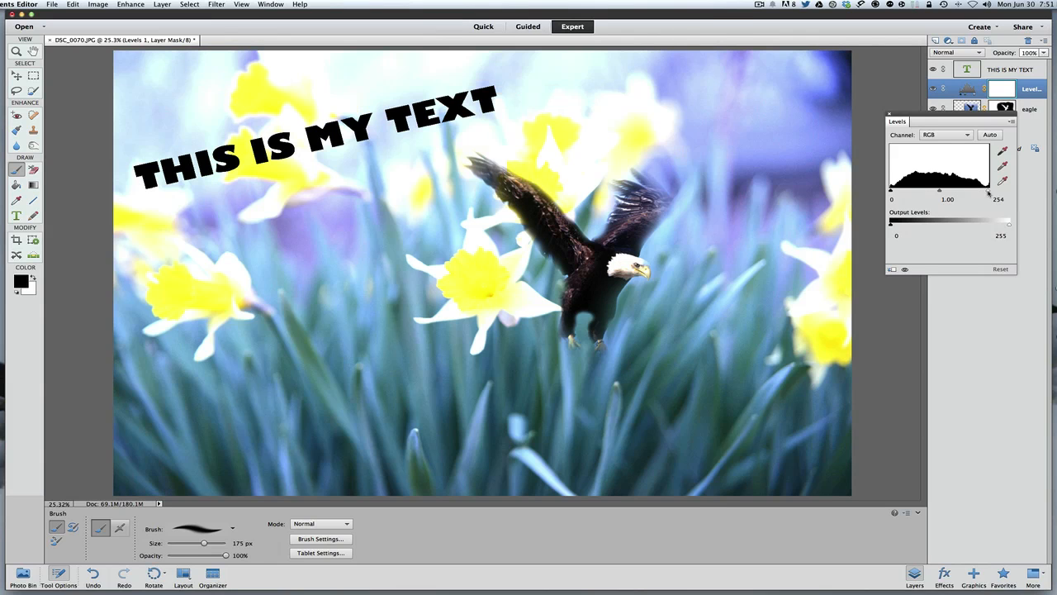
{"action": "left_click_drag", "start_coordinate": [987, 190], "coordinate": [965, 190]}
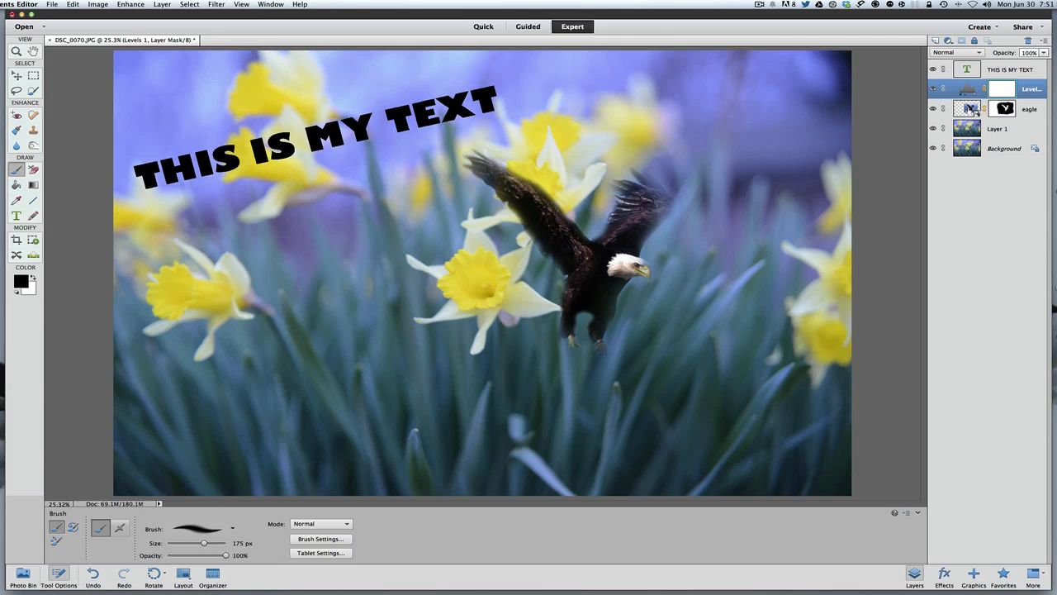
{"action": "mouse_move", "coordinate": [968, 108]}
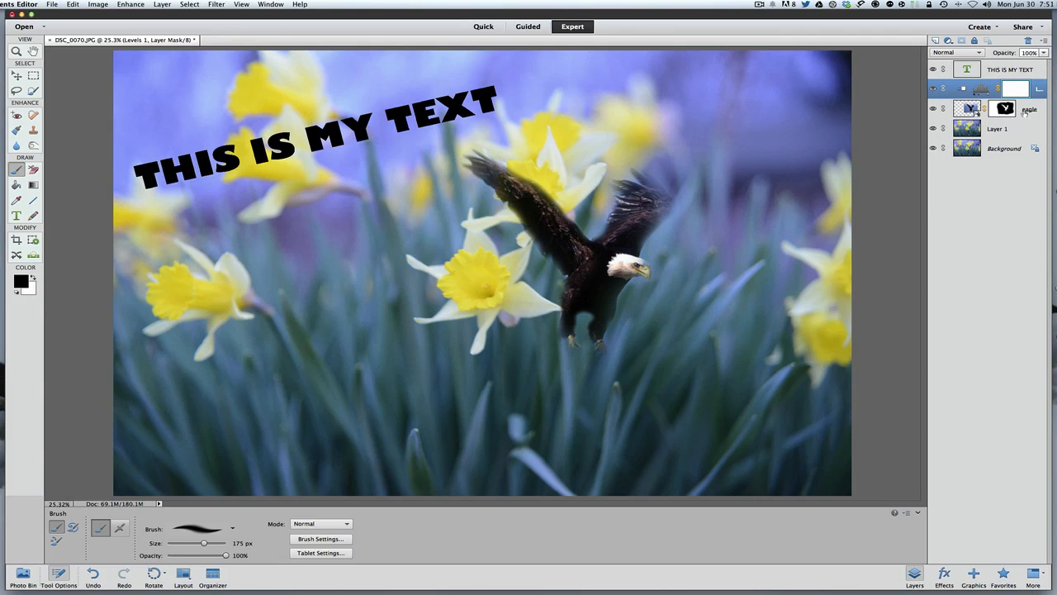
Reopen the eagle's Levels settings and adjust the midtone and input sliders
{"action": "left_click", "coordinate": [971, 108]}
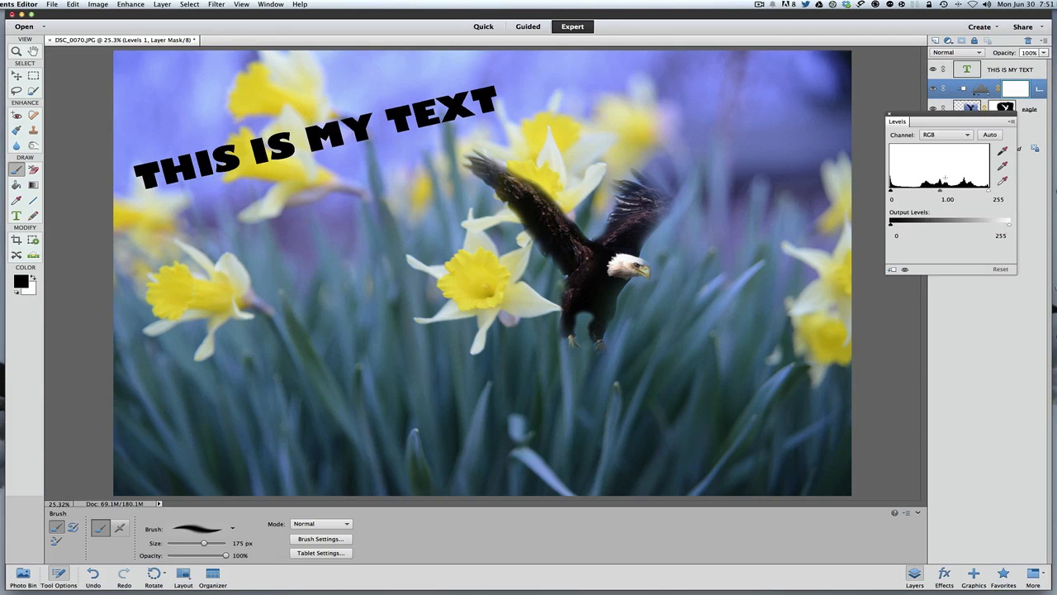
{"action": "left_click_drag", "start_coordinate": [954, 190], "coordinate": [947, 190]}
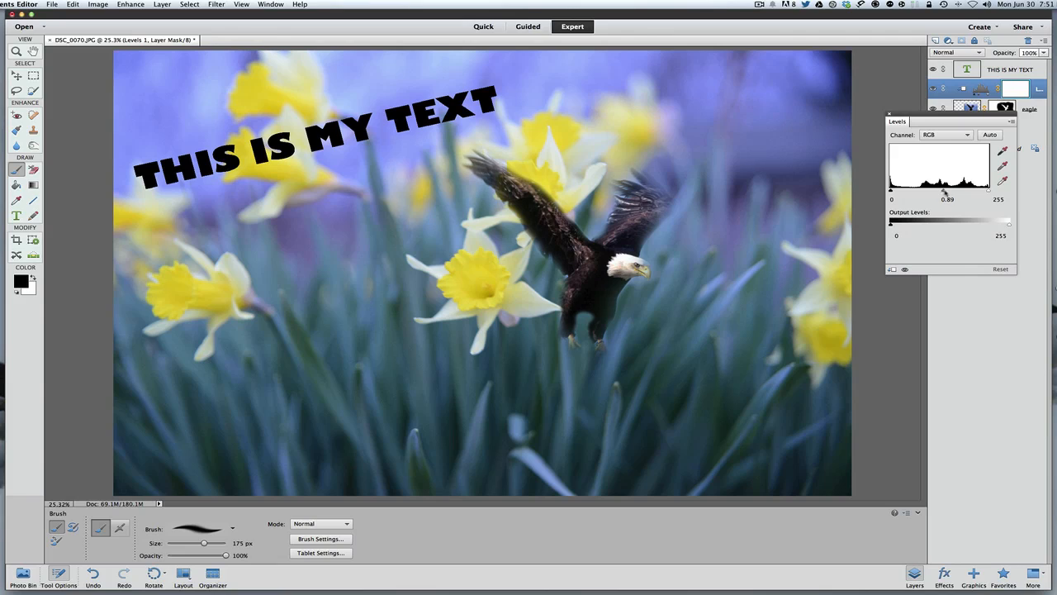
{"action": "left_click_drag", "start_coordinate": [948, 188], "coordinate": [966, 188]}
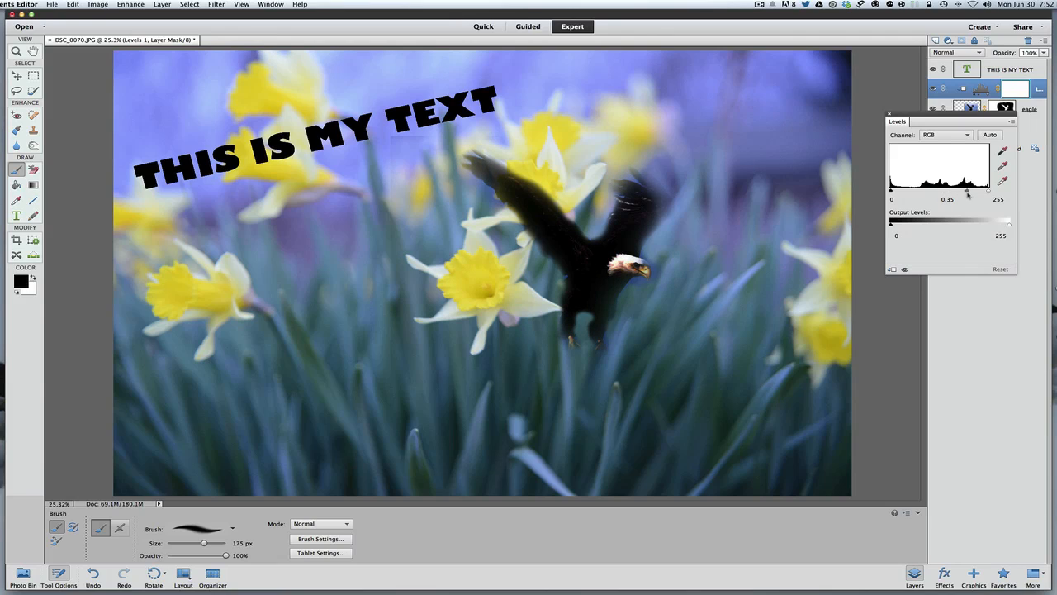
{"action": "left_click_drag", "start_coordinate": [966, 190], "coordinate": [948, 190]}
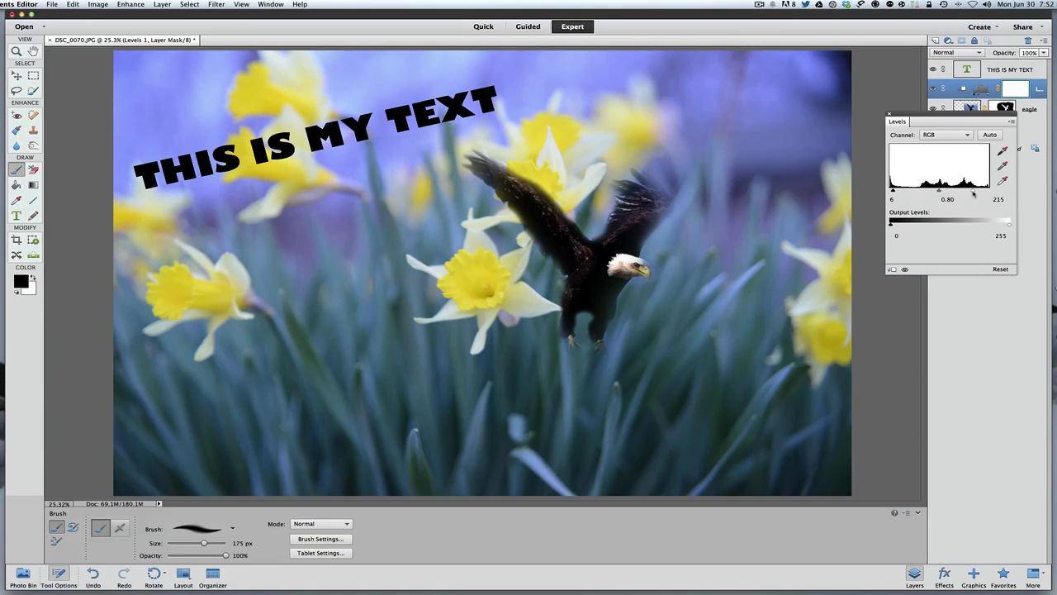
{"action": "left_click_drag", "start_coordinate": [991, 190], "coordinate": [979, 190]}
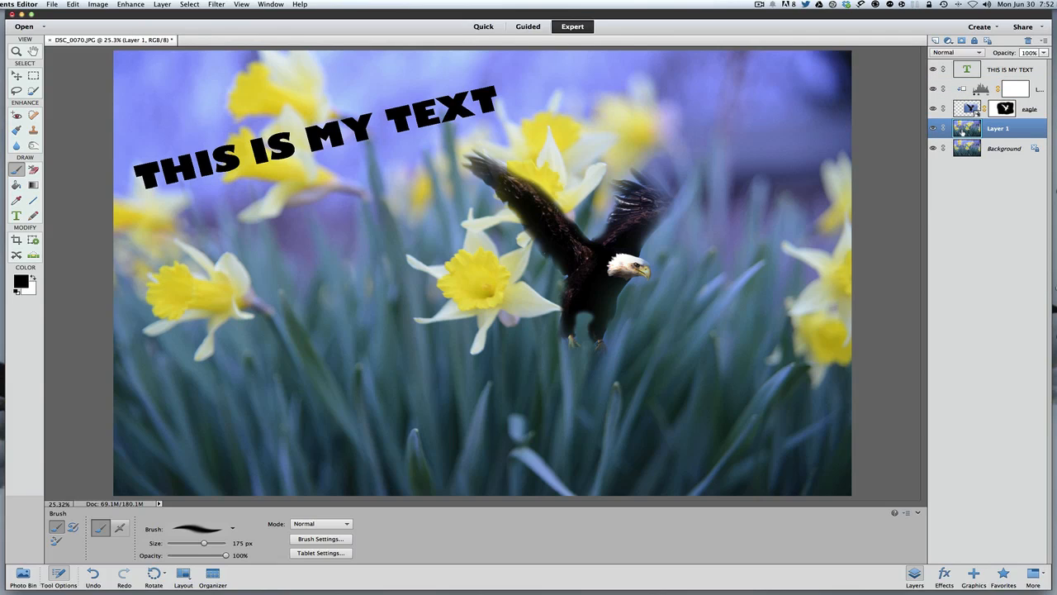
Add a Hue/Saturation adjustment layer and open its settings
{"action": "left_click", "coordinate": [948, 41]}
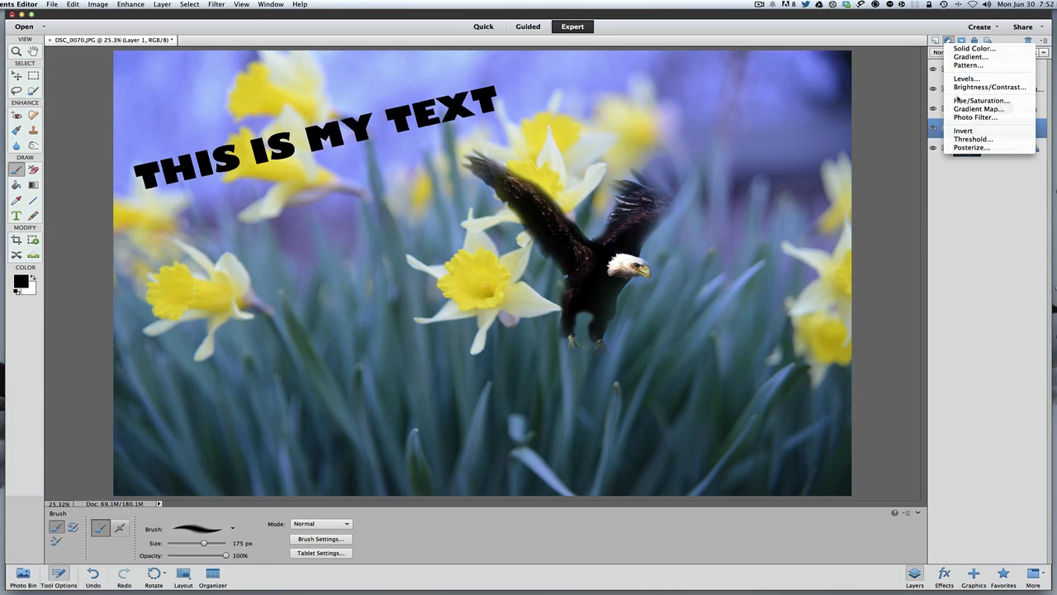
{"action": "left_click", "coordinate": [981, 100]}
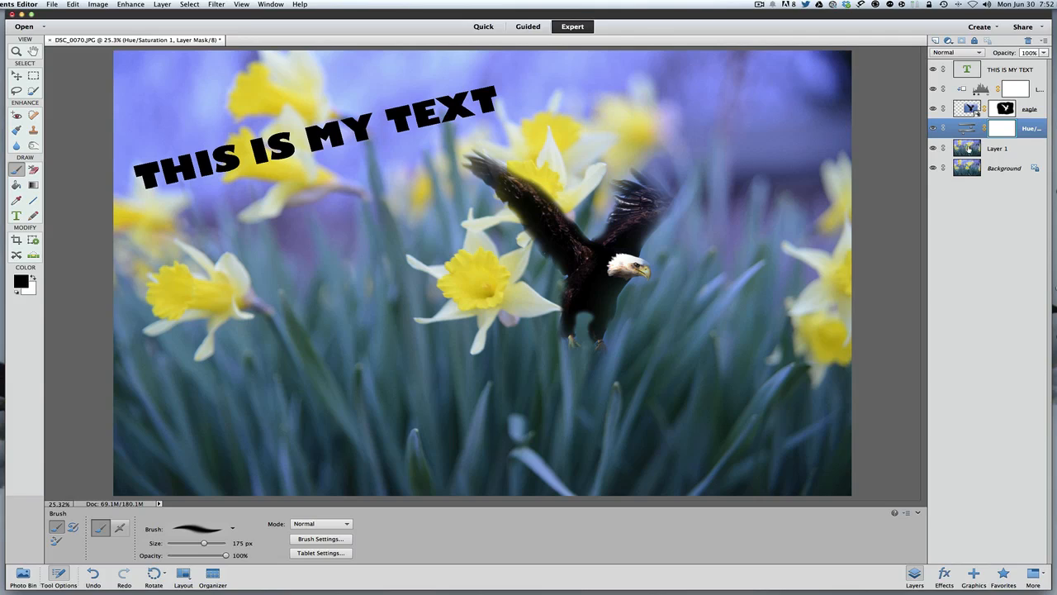
{"action": "mouse_move", "coordinate": [968, 147]}
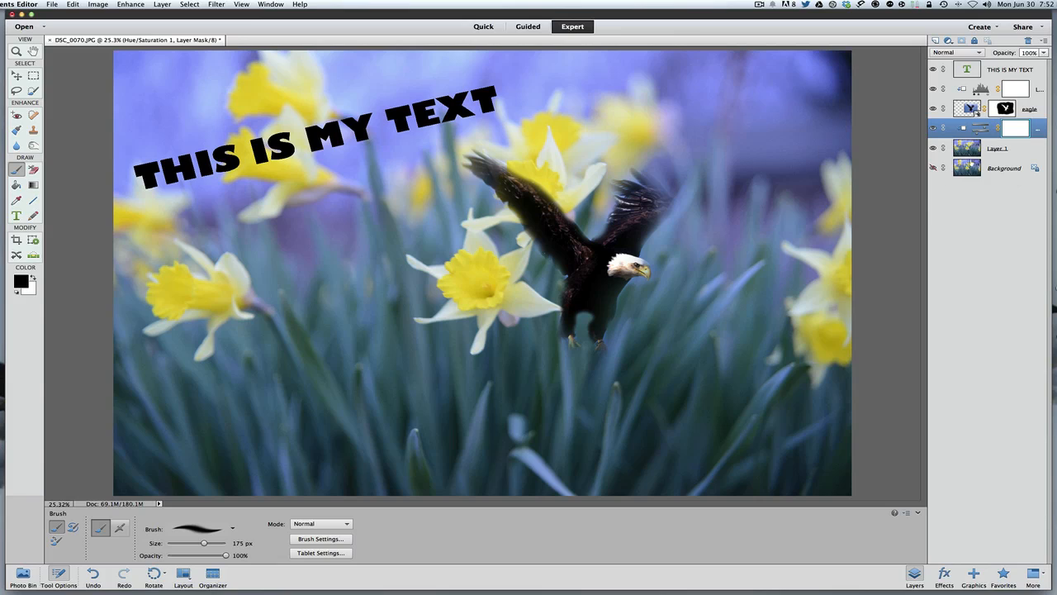
{"action": "double_click", "coordinate": [969, 109]}
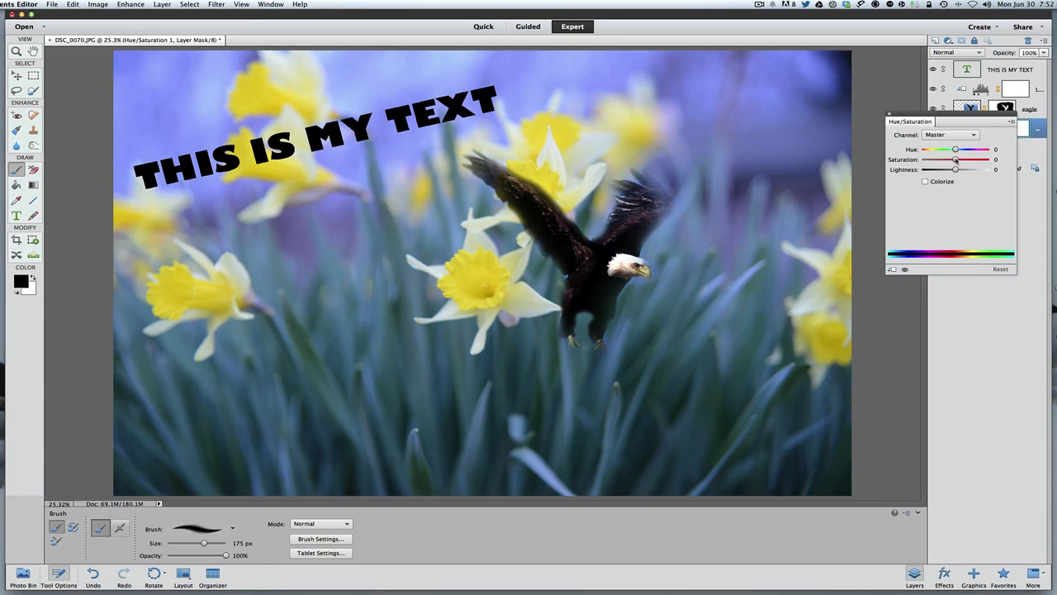
Set saturation to +63 and lightness to -10, then shift the hue
{"action": "left_click_drag", "start_coordinate": [956, 159], "coordinate": [979, 159]}
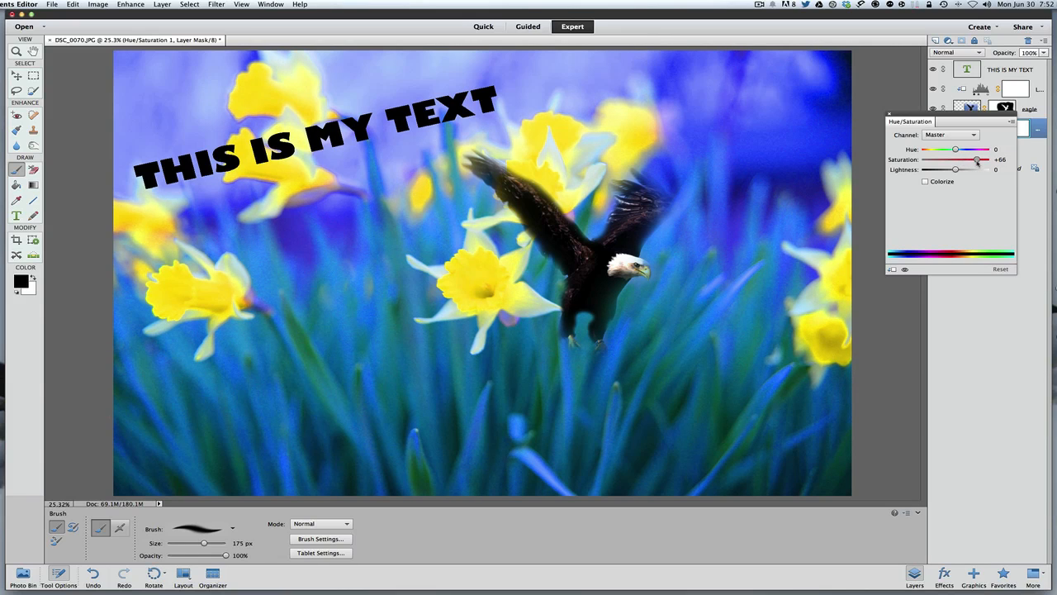
{"action": "left_click_drag", "start_coordinate": [978, 159], "coordinate": [974, 159]}
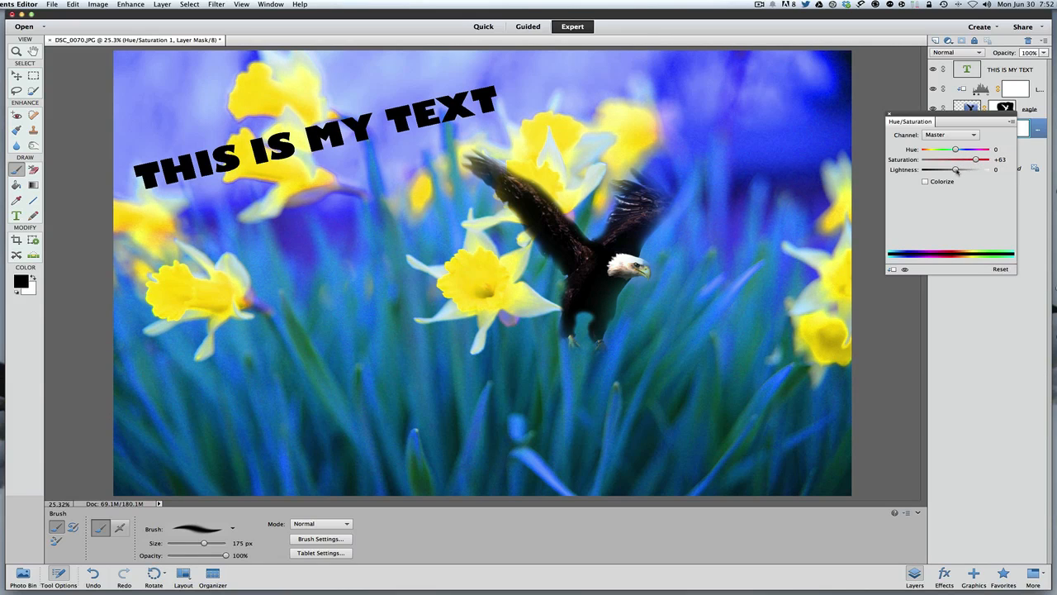
{"action": "left_click_drag", "start_coordinate": [955, 170], "coordinate": [988, 169]}
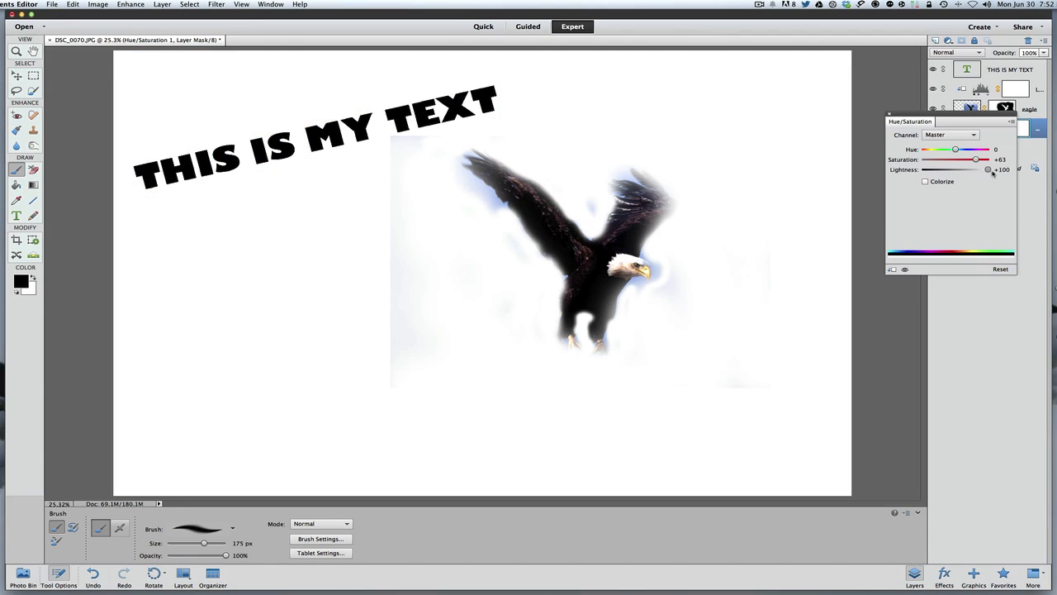
{"action": "left_click_drag", "start_coordinate": [988, 169], "coordinate": [949, 169]}
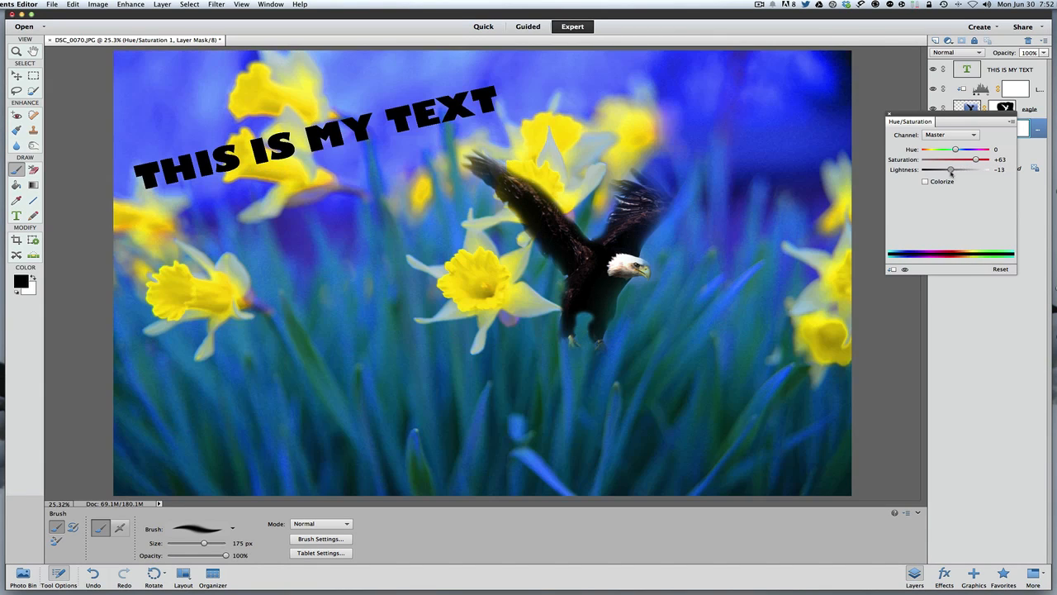
{"action": "left_click_drag", "start_coordinate": [954, 169], "coordinate": [950, 169]}
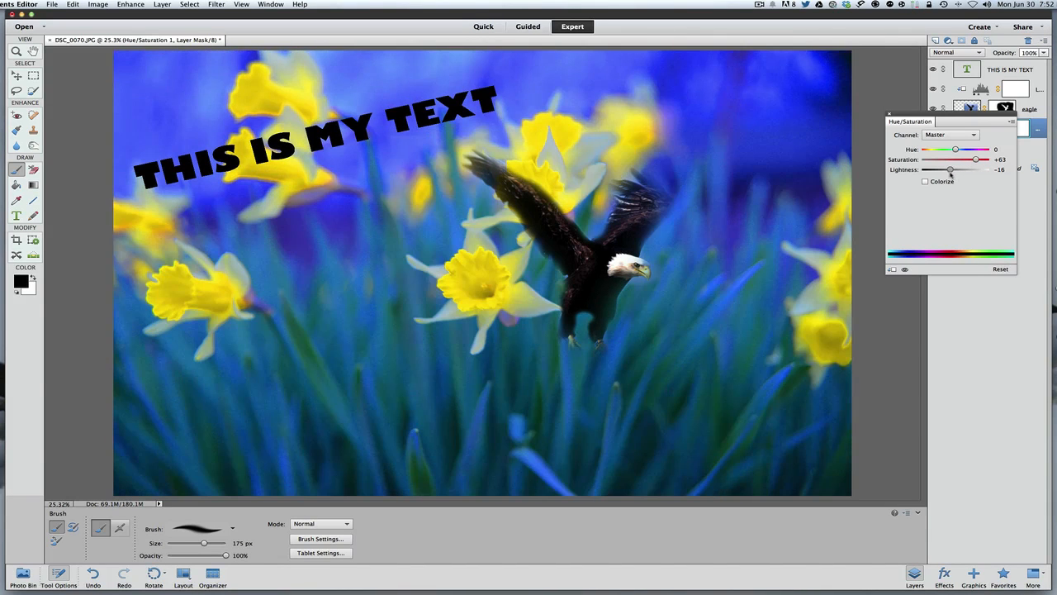
{"action": "left_click_drag", "start_coordinate": [940, 170], "coordinate": [952, 169]}
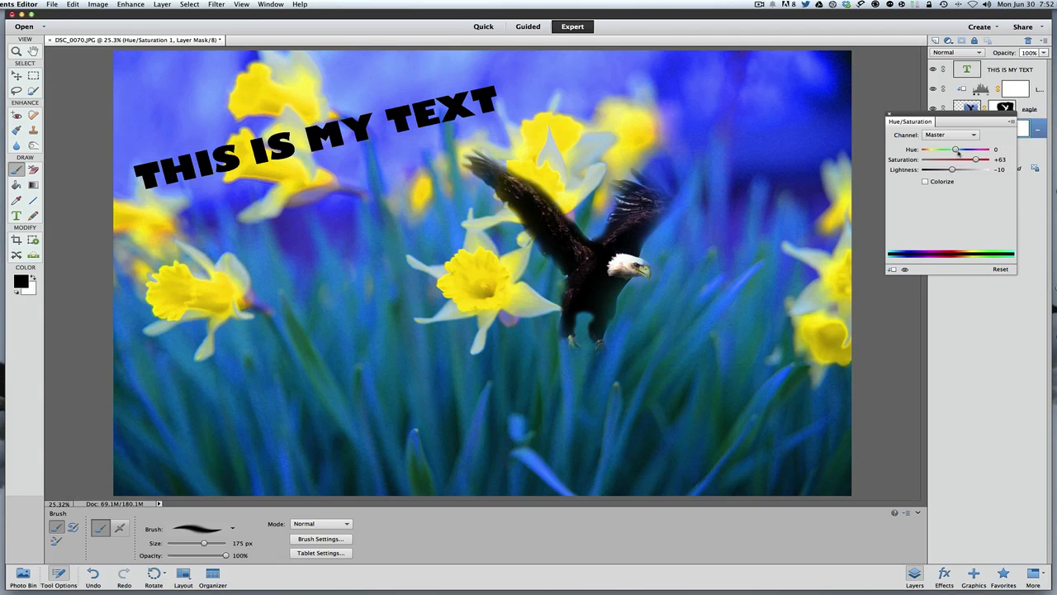
{"action": "left_click_drag", "start_coordinate": [955, 149], "coordinate": [951, 150]}
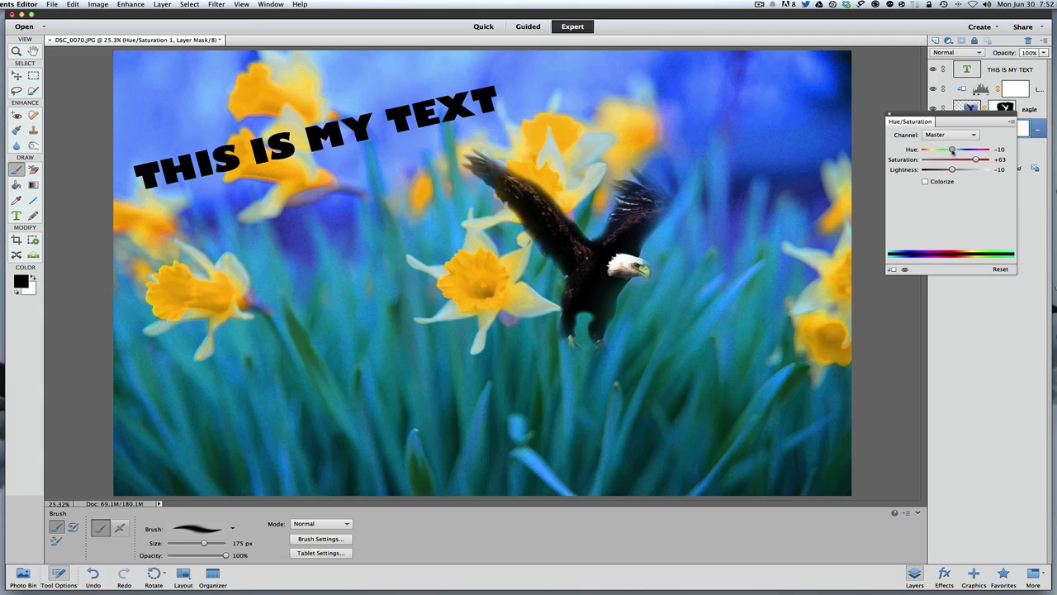
{"action": "left_click_drag", "start_coordinate": [951, 150], "coordinate": [955, 150]}
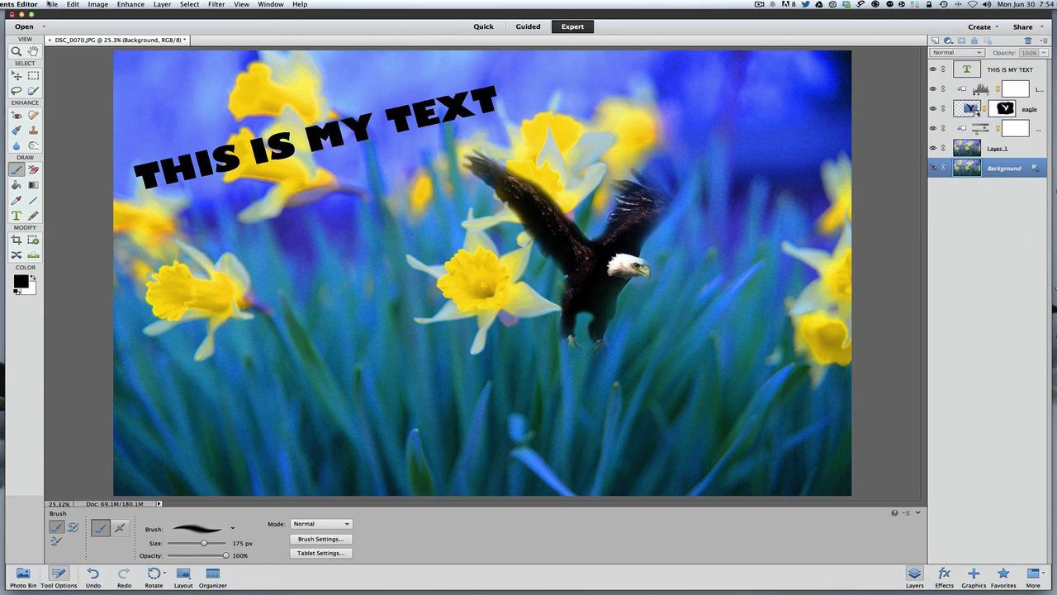
Open Save As for DSC_0070_edited-1.psd and show the format choices
{"action": "left_click", "coordinate": [52, 5]}
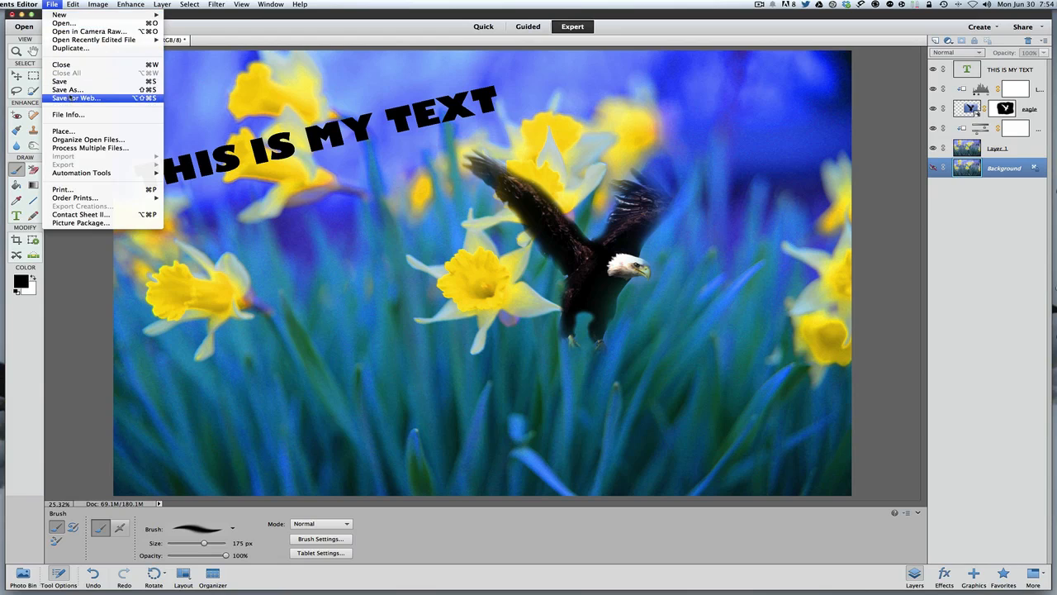
{"action": "left_click", "coordinate": [68, 89]}
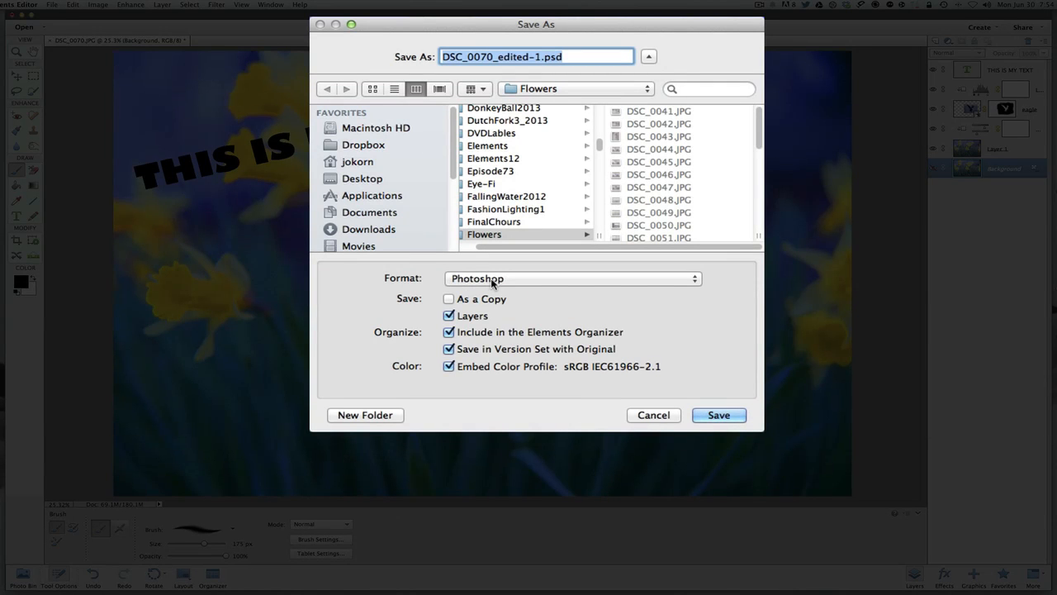
{"action": "mouse_move", "coordinate": [495, 283]}
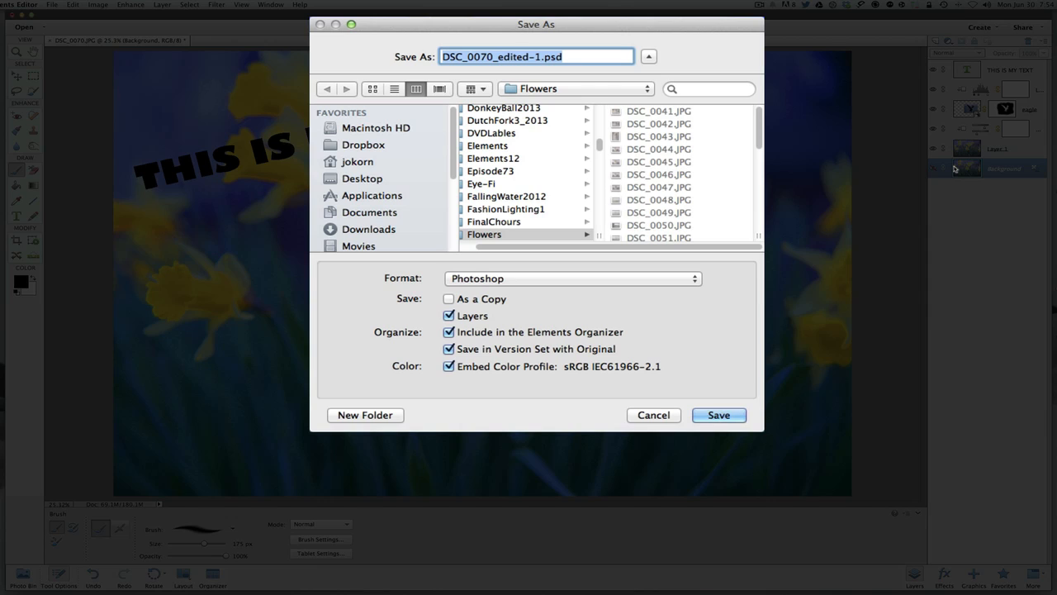
{"action": "mouse_move", "coordinate": [604, 303]}
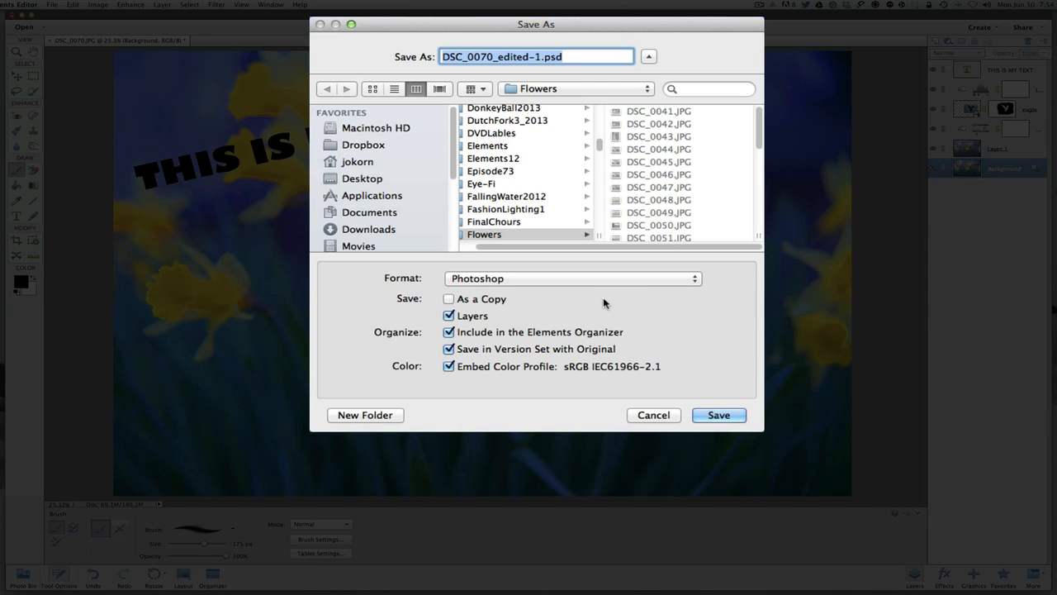
{"action": "mouse_move", "coordinate": [603, 281]}
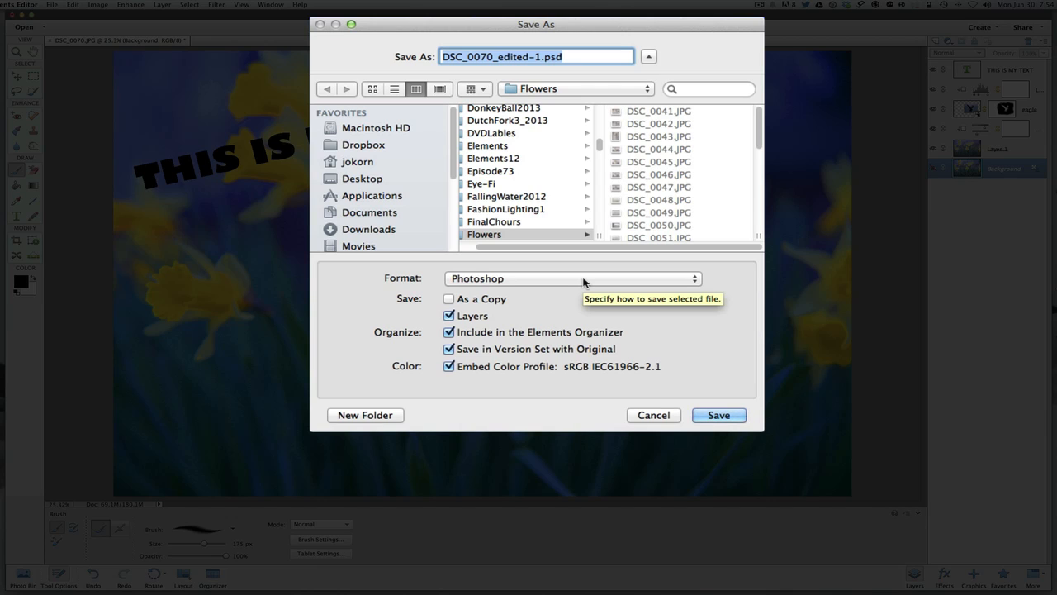
{"action": "left_click", "coordinate": [572, 278]}
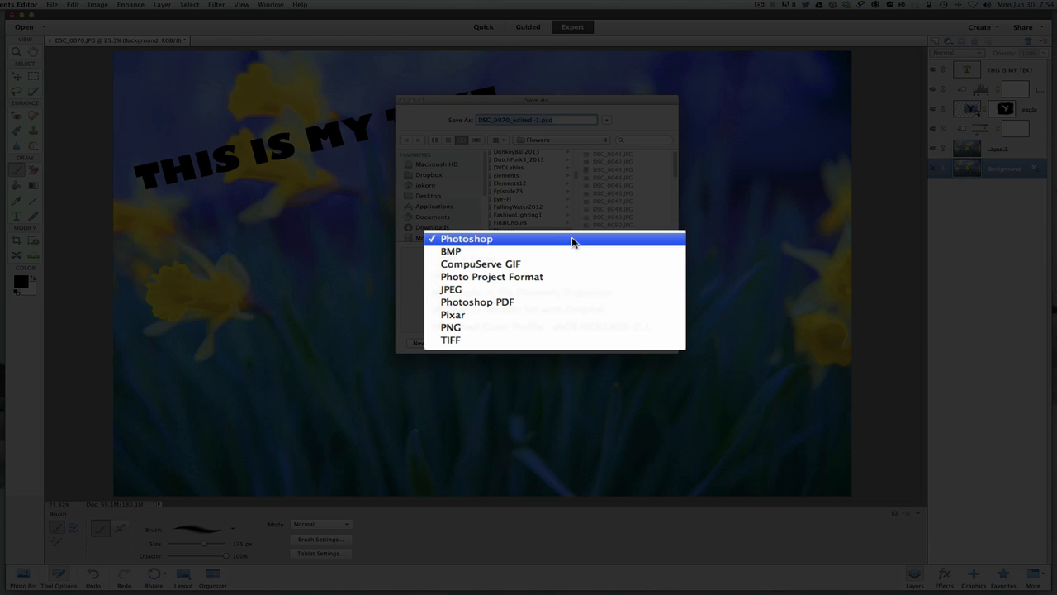
Switch the Save As format from Photoshop to JPEG, then cancel without saving
{"action": "left_click", "coordinate": [451, 289]}
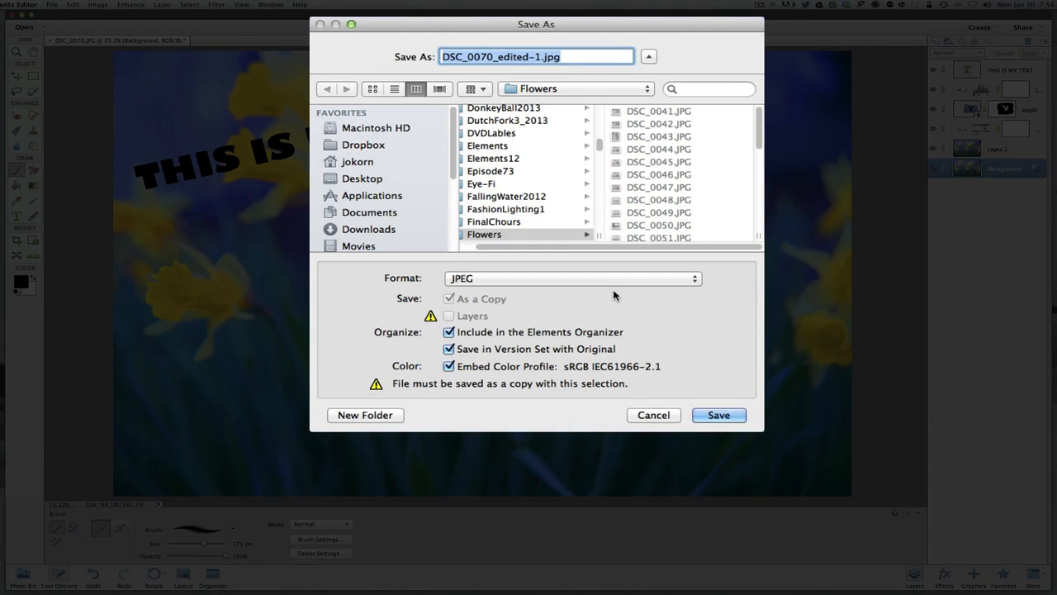
{"action": "mouse_move", "coordinate": [714, 343]}
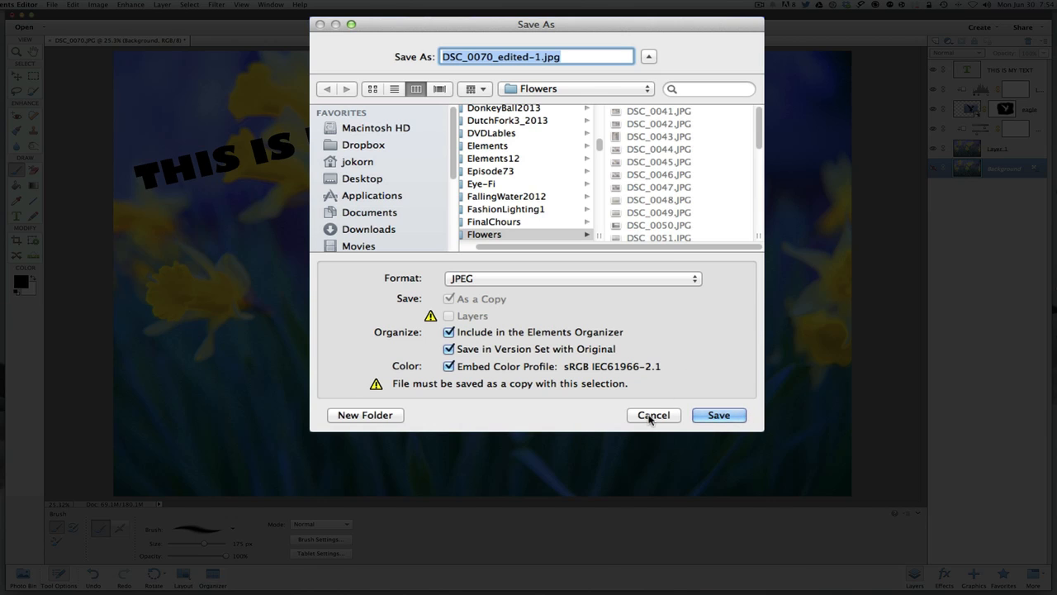
{"action": "left_click", "coordinate": [653, 415]}
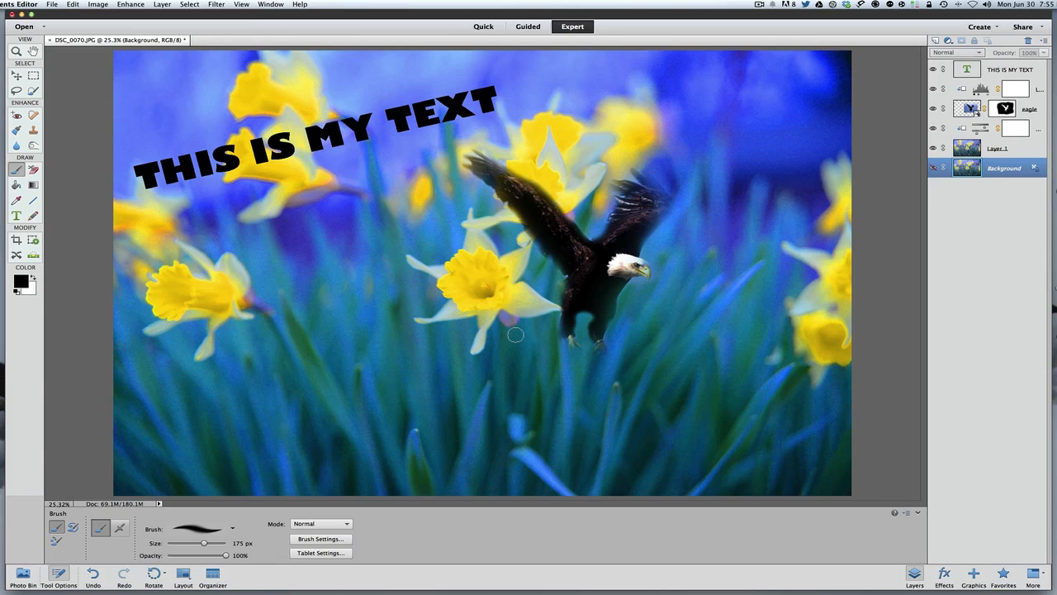
{"action": "mouse_move", "coordinate": [572, 260]}
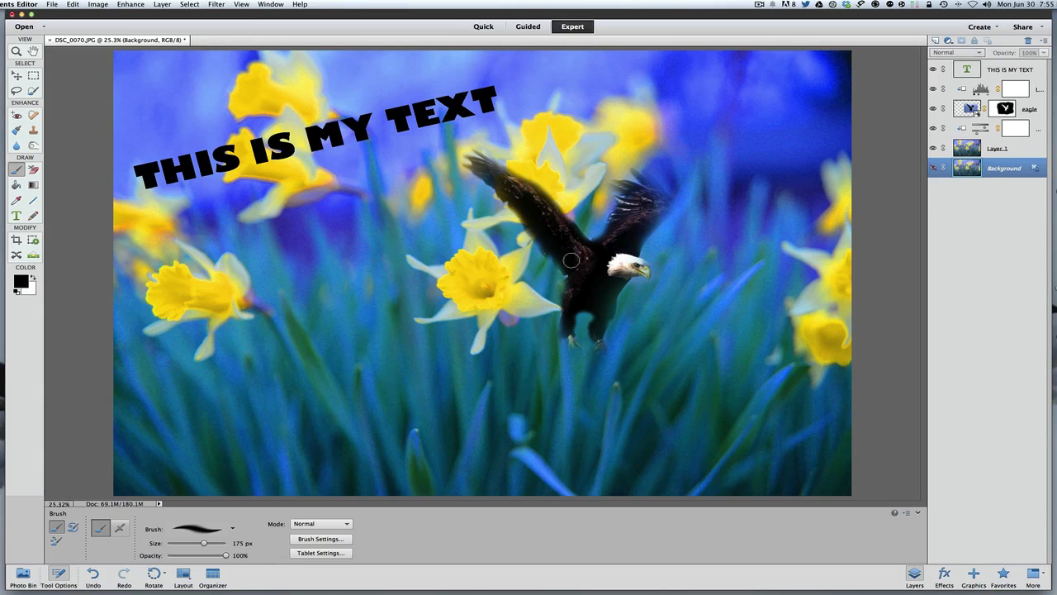